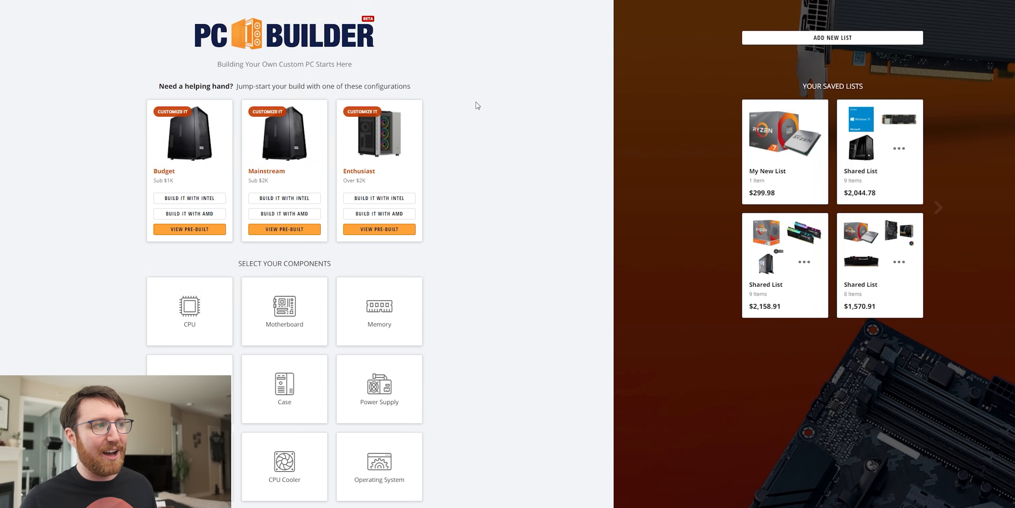
pyautogui.moveTo(577, 134)
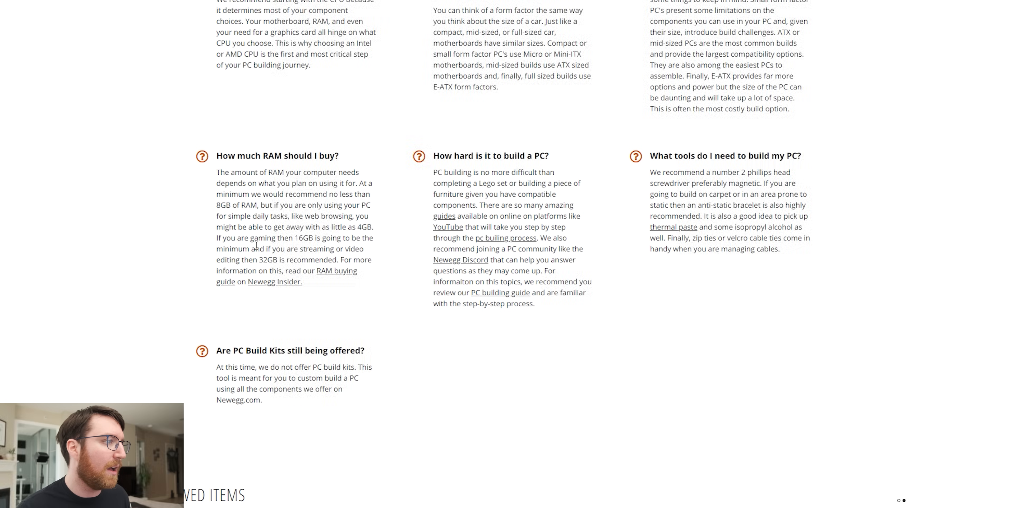
# Step: Highlight the FAQ advice on 16GB versus 32GB RAM and open a shared build list
pyautogui.moveTo(315, 237); pyautogui.dragTo(335, 248)
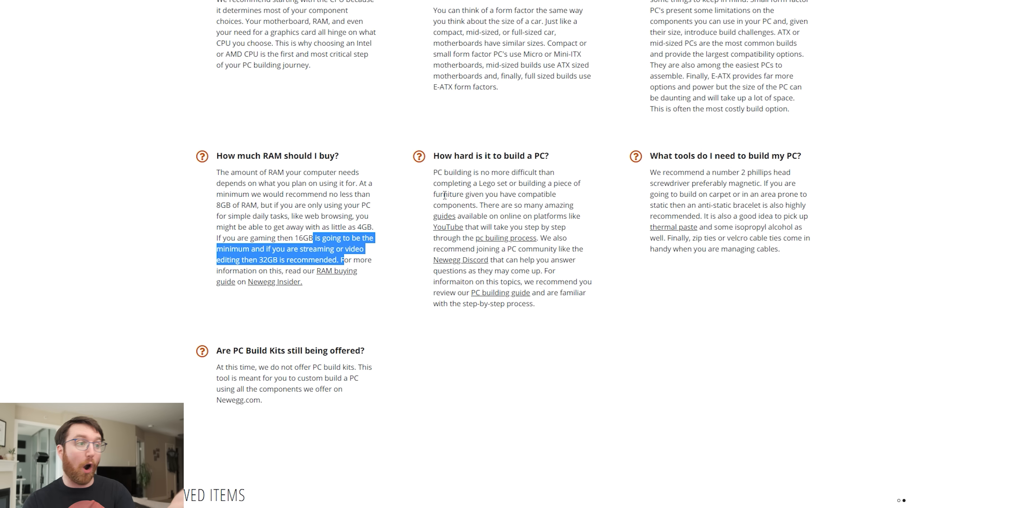
pyautogui.moveTo(508, 231)
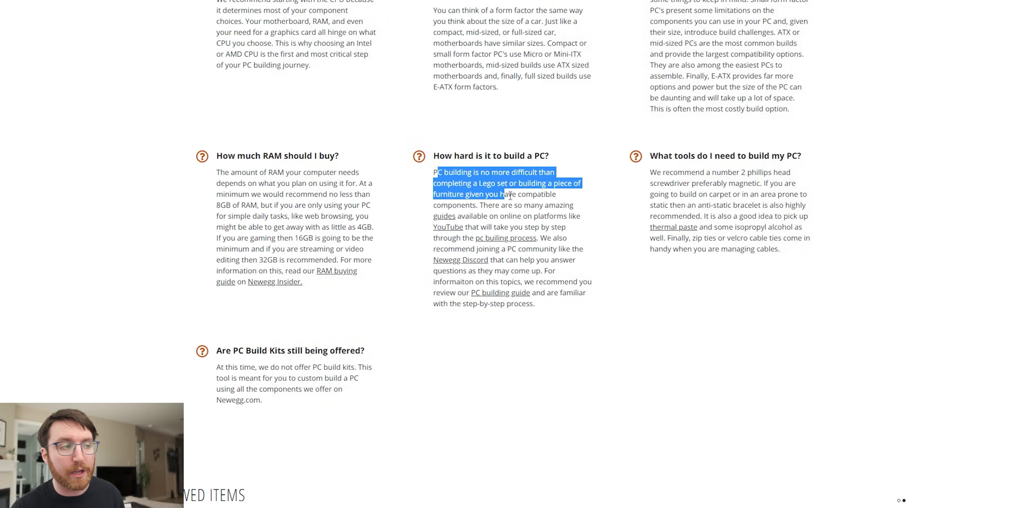
pyautogui.click(554, 256)
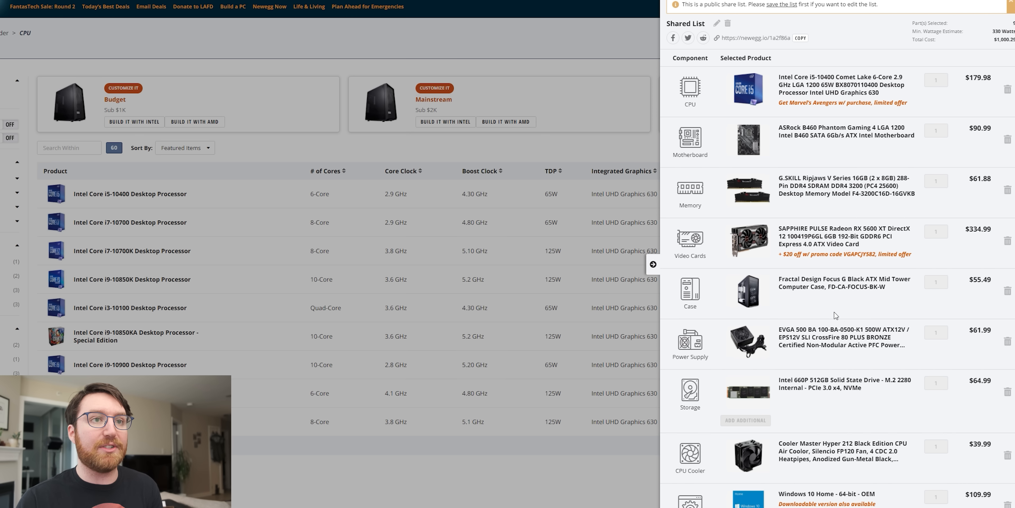
pyautogui.moveTo(818, 161)
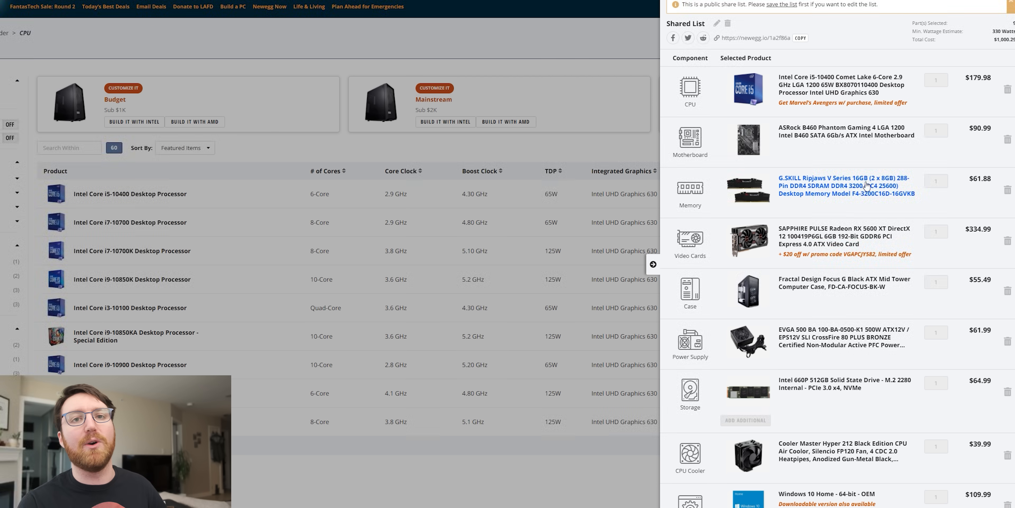
pyautogui.moveTo(900, 209)
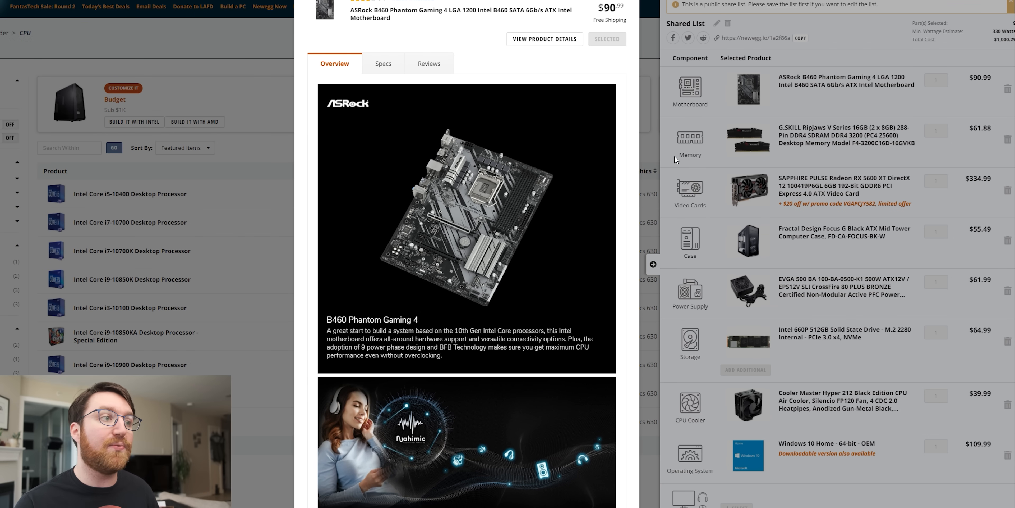
pyautogui.moveTo(583, 210)
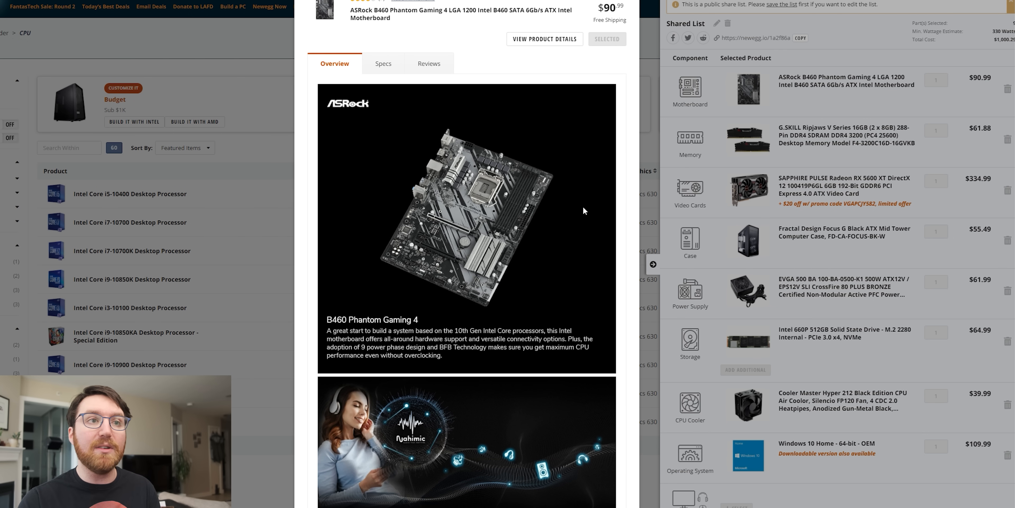
pyautogui.moveTo(752, 233)
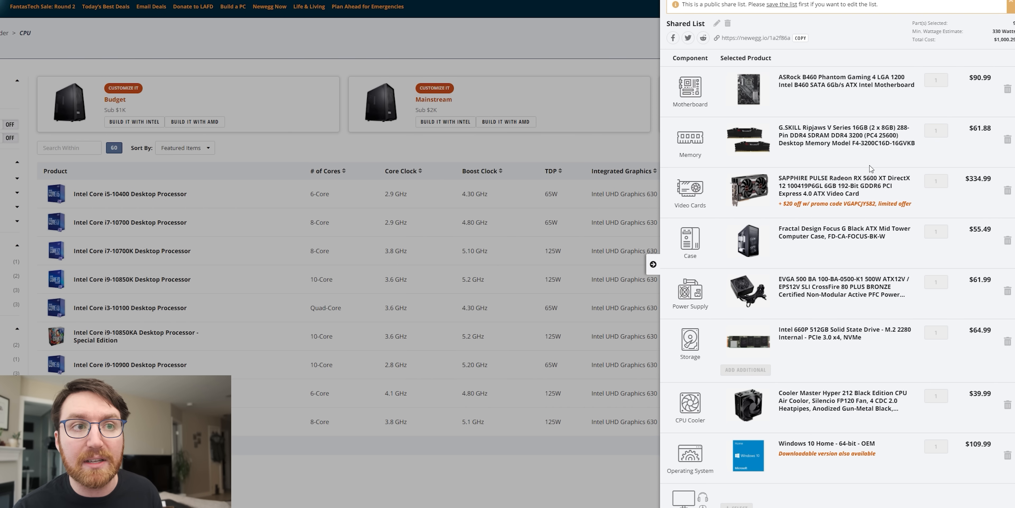
pyautogui.moveTo(863, 161)
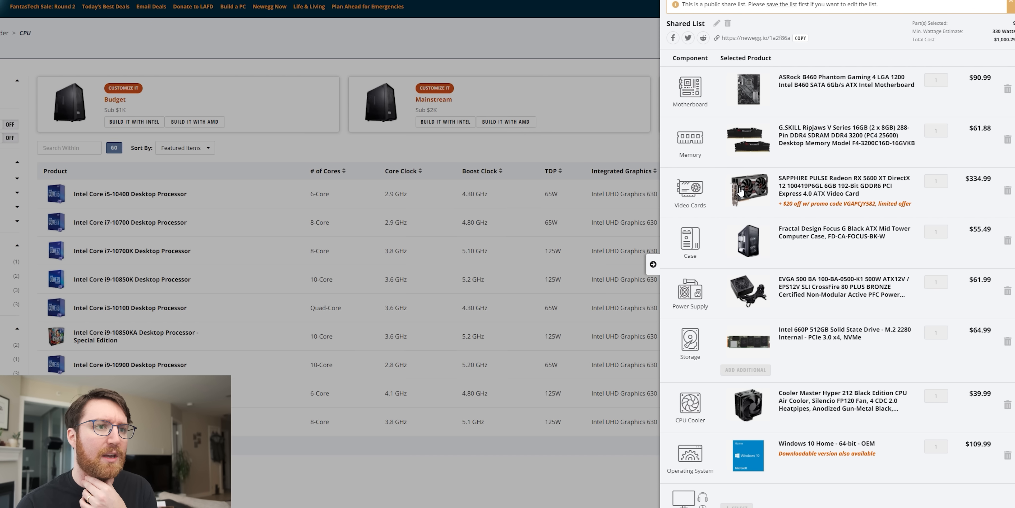
pyautogui.moveTo(756, 198)
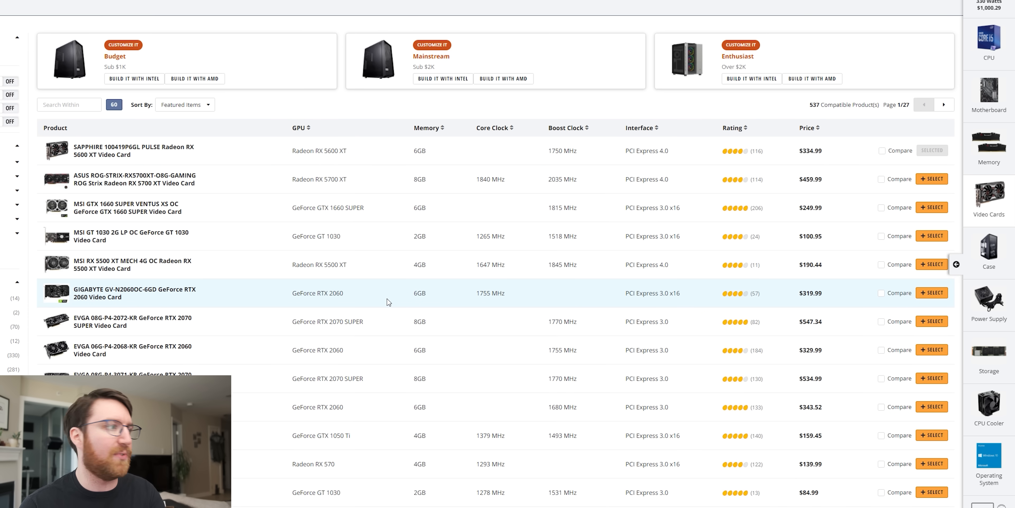
# Step: Filter video cards to Radeon RX 5700 and swap in the MSI RX 5700 MECH GP OC
pyautogui.click(135, 293)
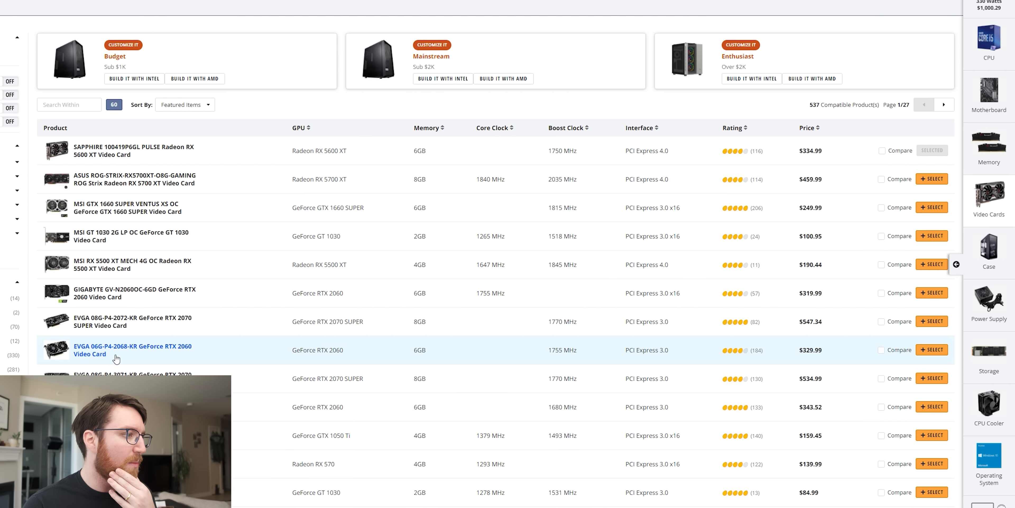
pyautogui.moveTo(652, 355)
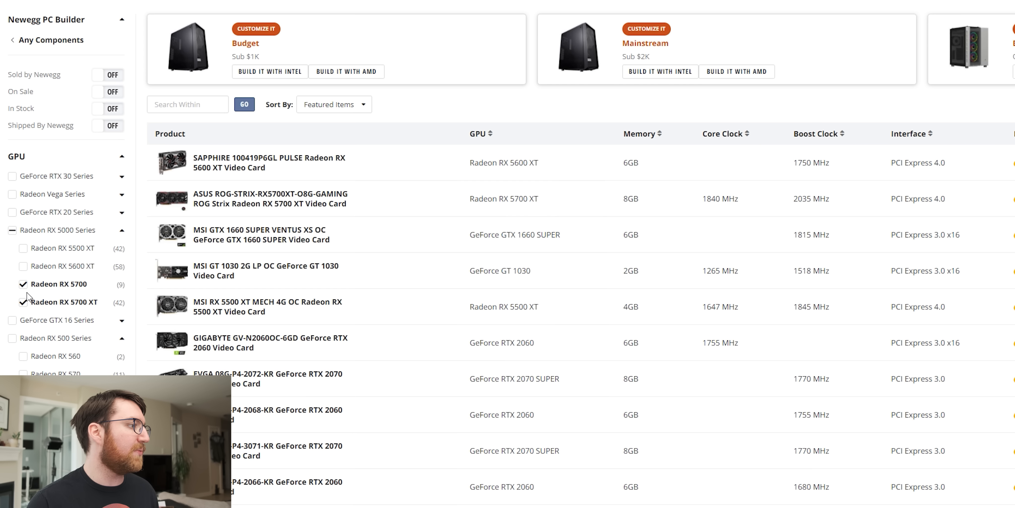
pyautogui.click(23, 302)
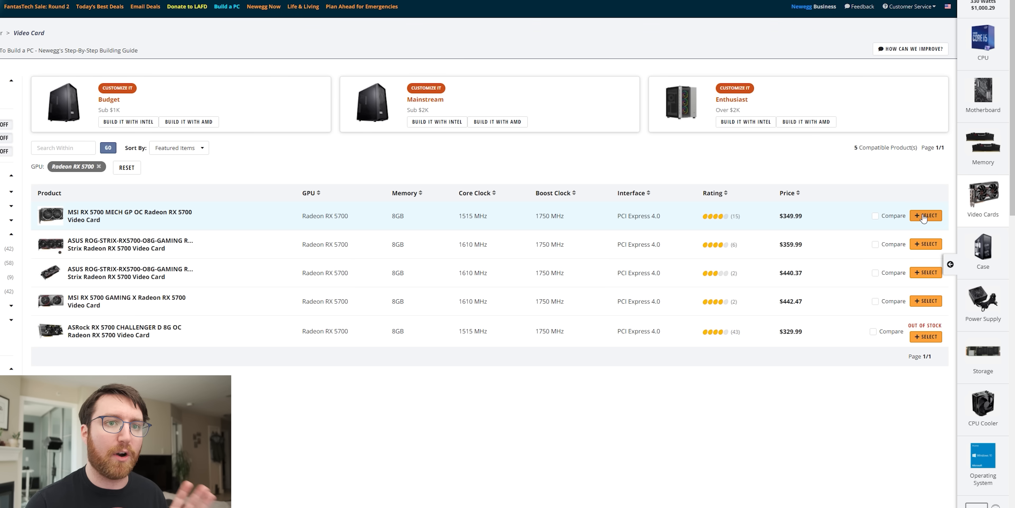
pyautogui.click(925, 216)
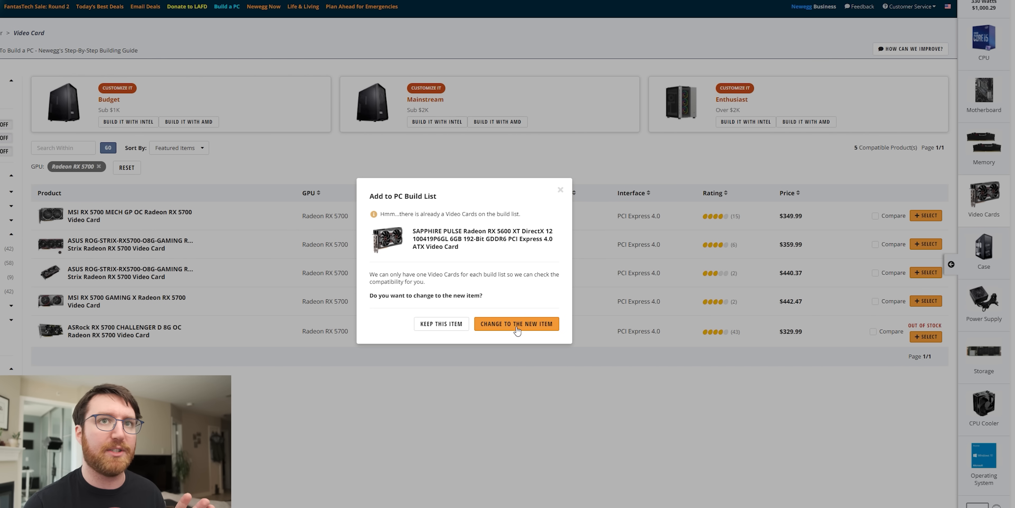
pyautogui.click(516, 323)
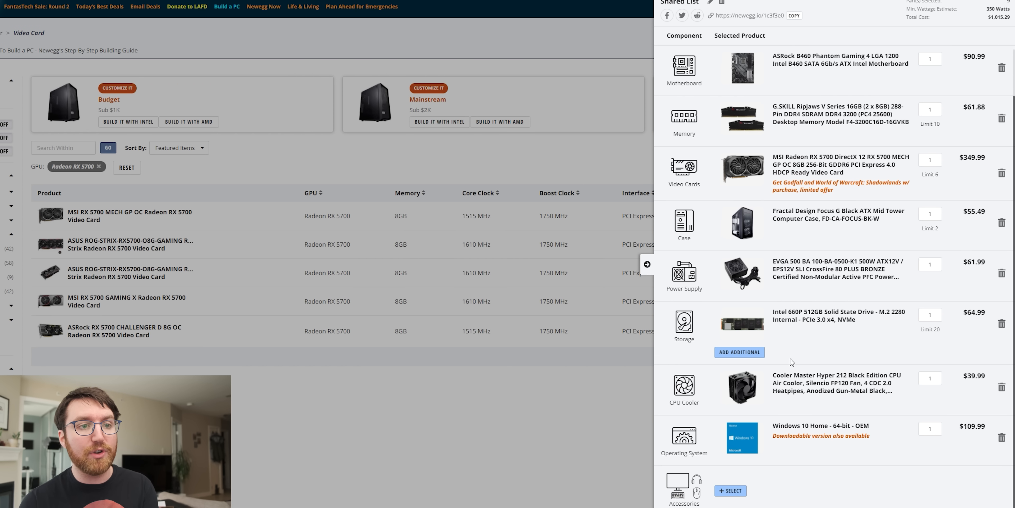
pyautogui.moveTo(833, 331)
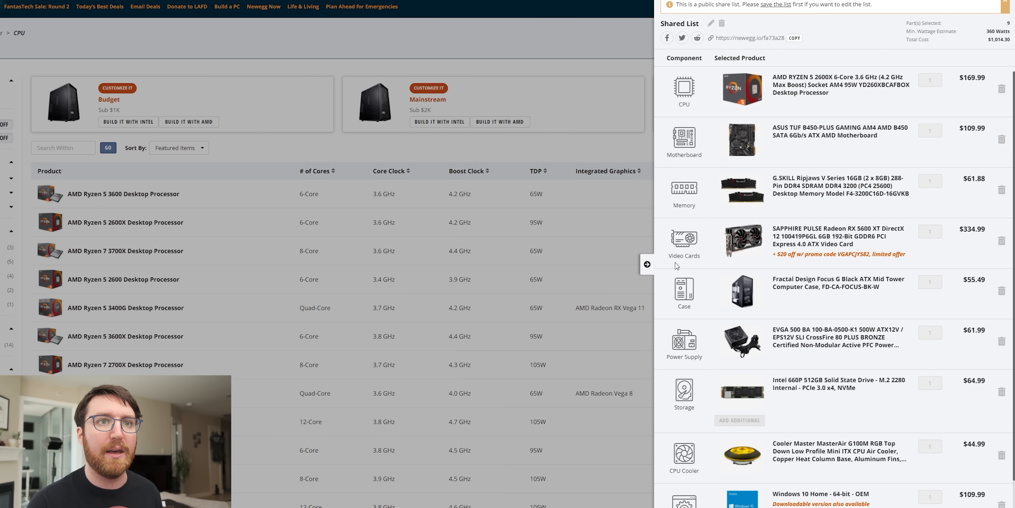
pyautogui.moveTo(853, 79)
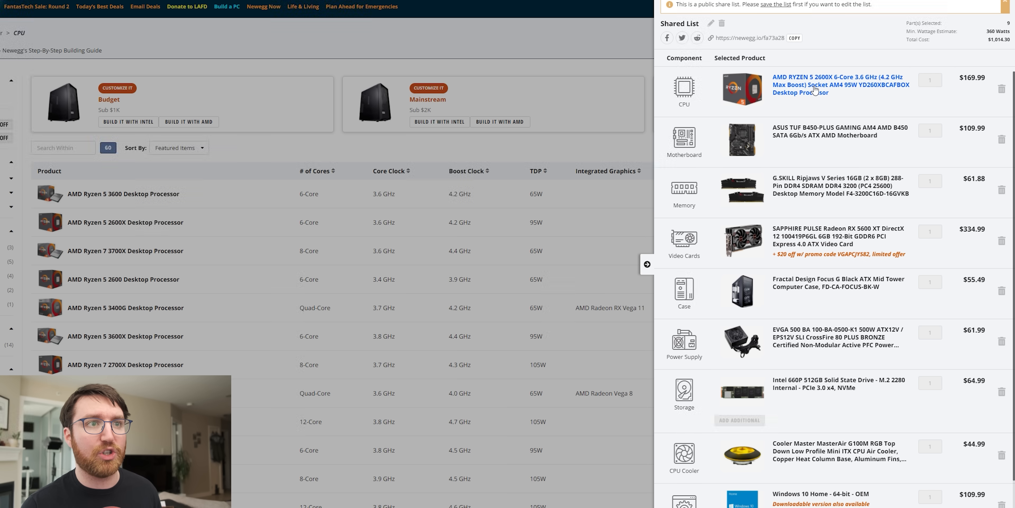
pyautogui.moveTo(838, 131)
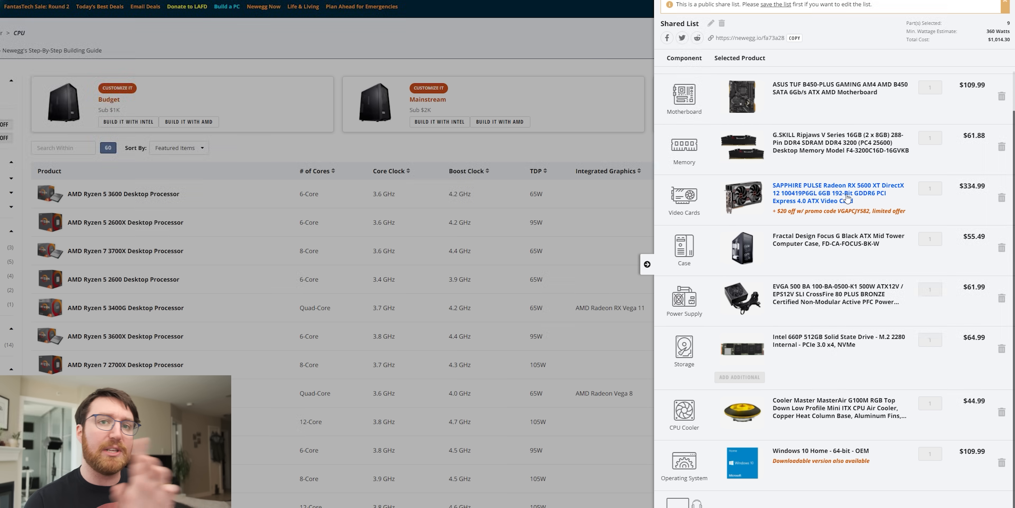
pyautogui.moveTo(808, 201)
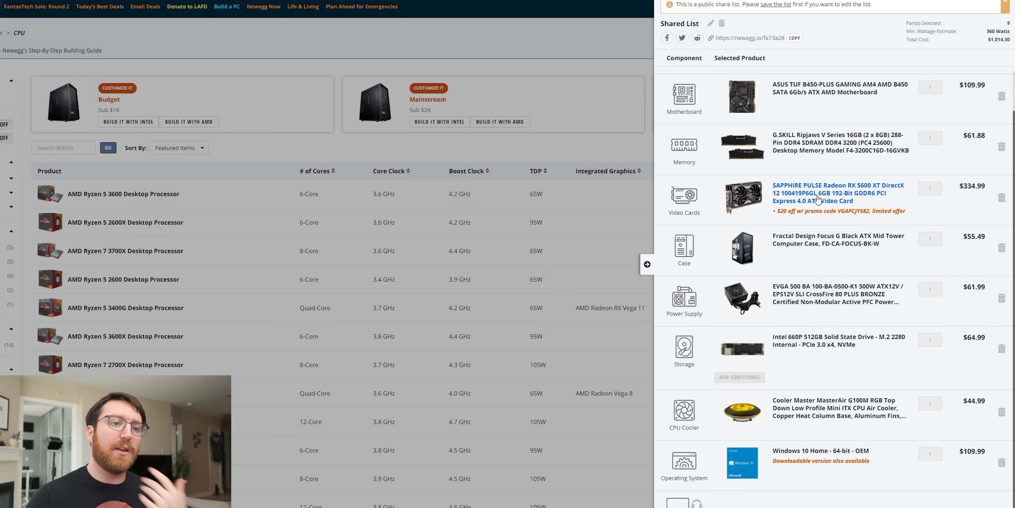
# Step: Scroll through the budget AMD build list with the Ryzen 5 2600X and MasterAir G100M cooler
pyautogui.scroll(-3)
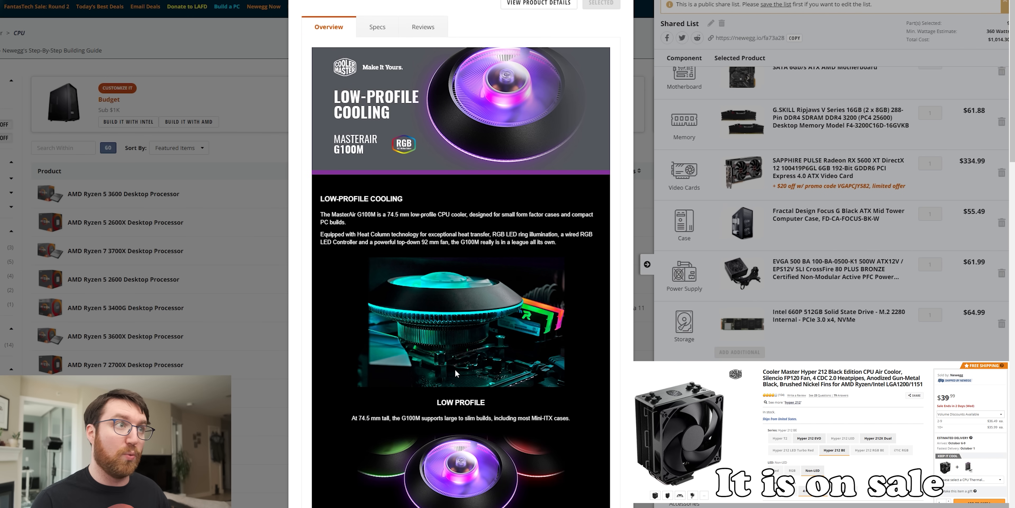
pyautogui.scroll(-3)
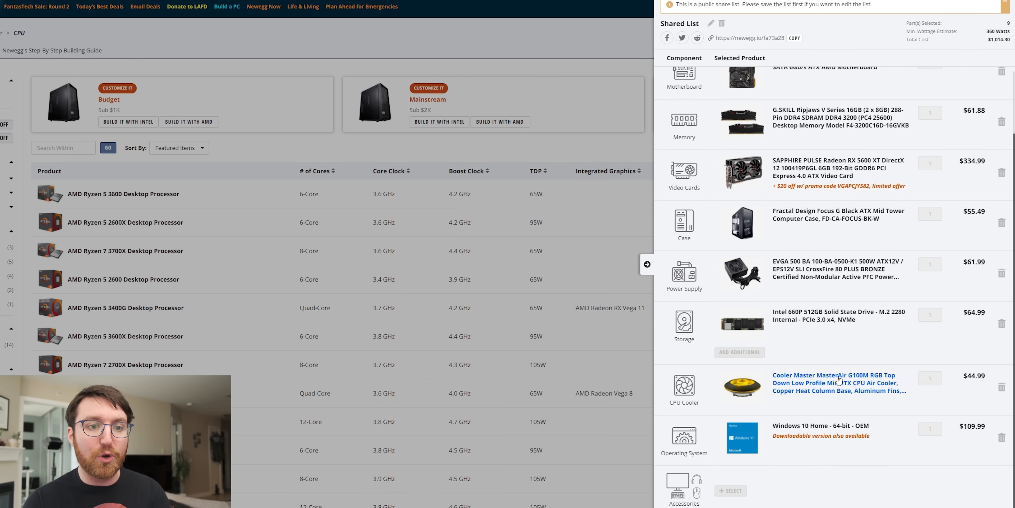
pyautogui.moveTo(993, 392)
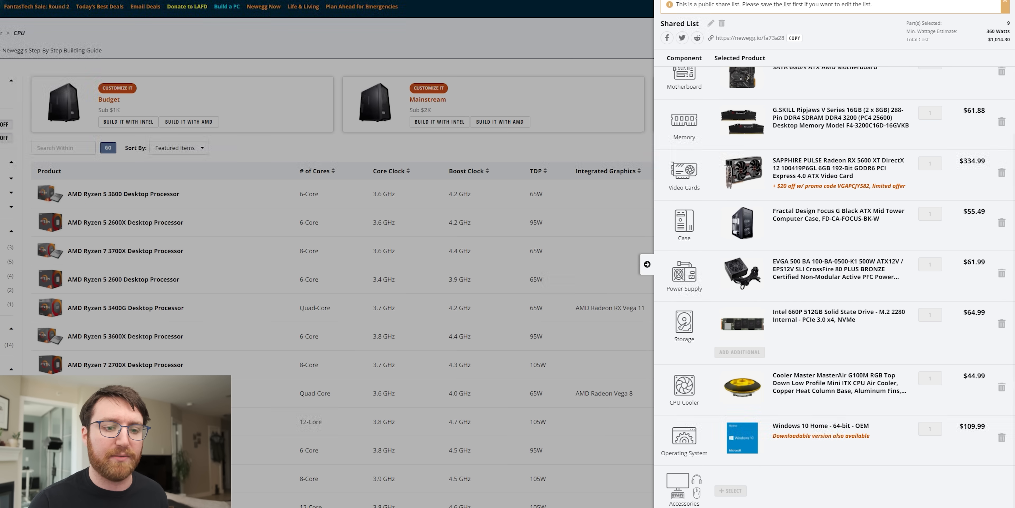
# Step: Remove the Cooler Master cooler and Ryzen 5 2600X, choose a Ryzen 5 3600, then load the mainstream Intel list
pyautogui.click(646, 264)
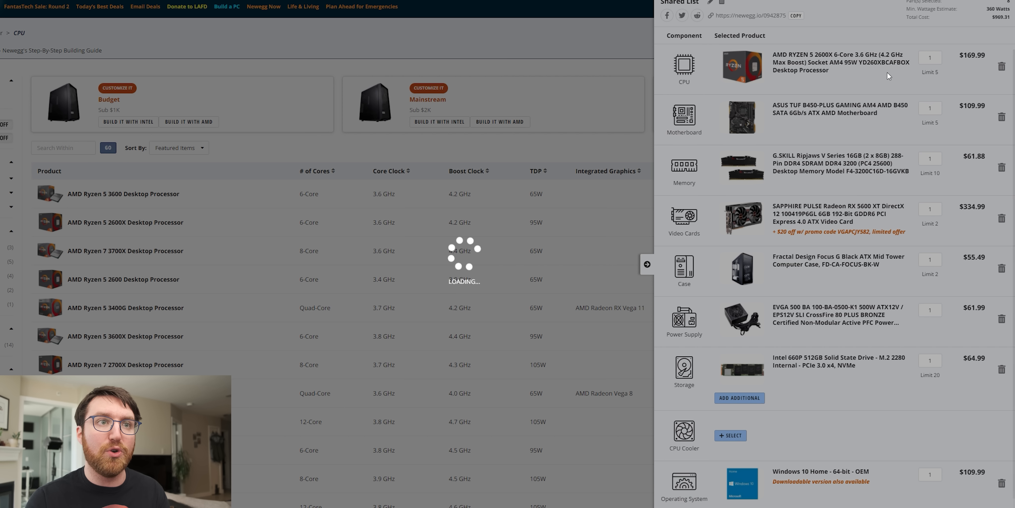
pyautogui.click(1003, 66)
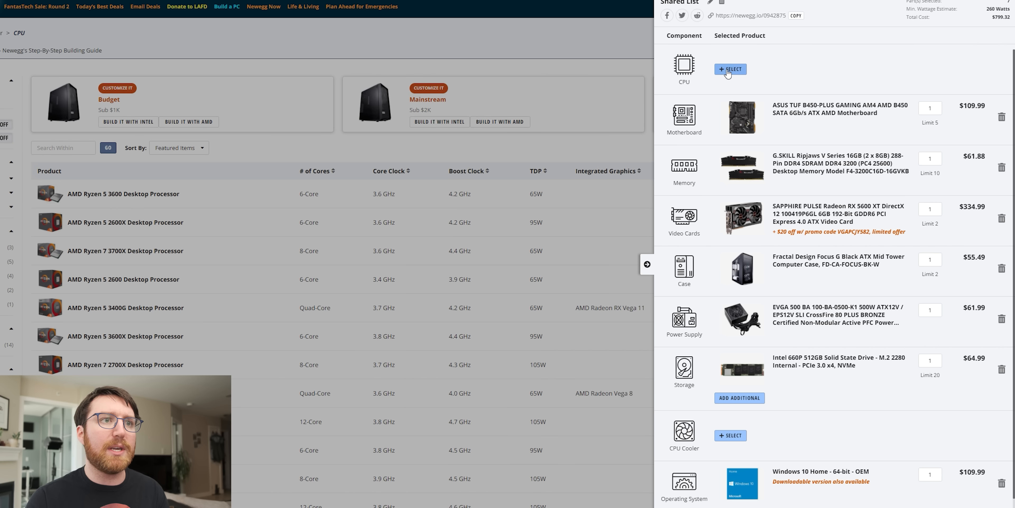
pyautogui.click(647, 263)
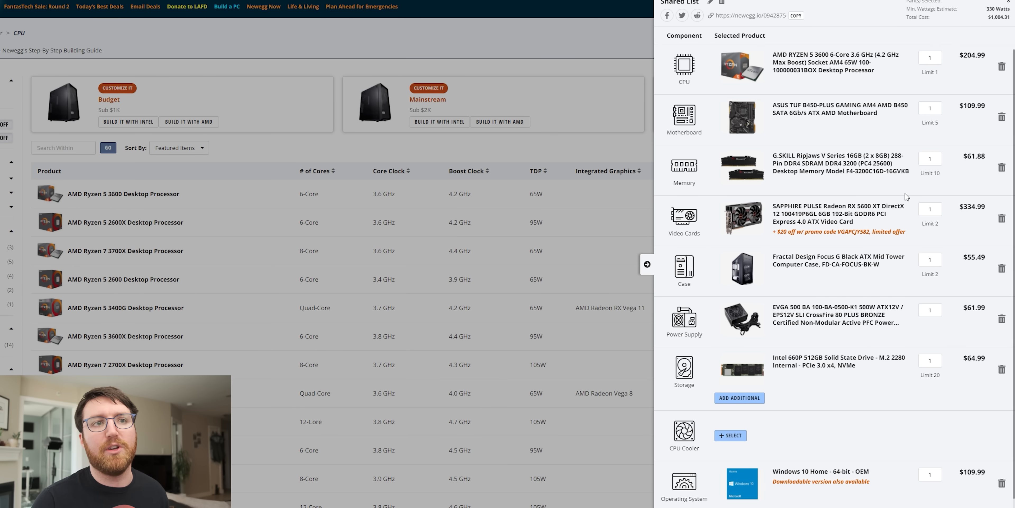
pyautogui.moveTo(992, 142)
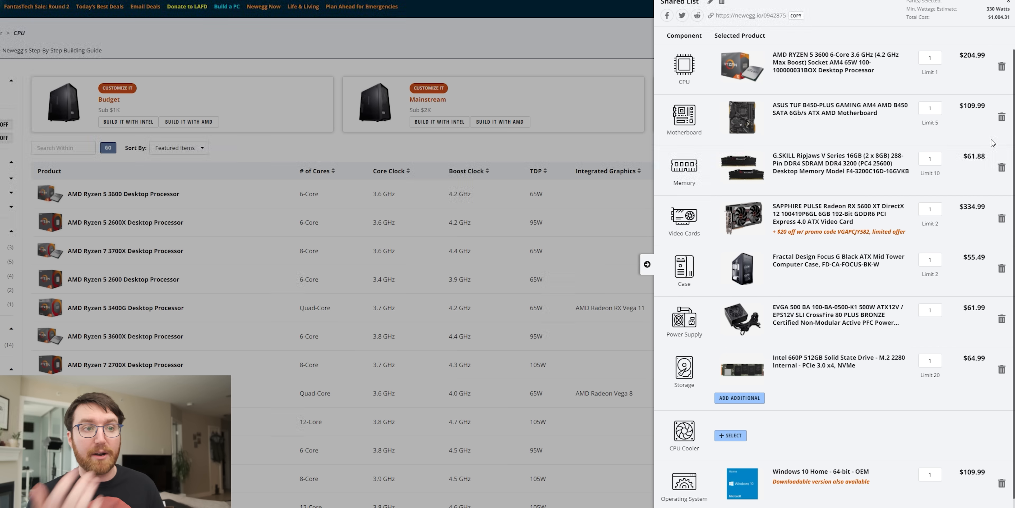
pyautogui.moveTo(845, 152)
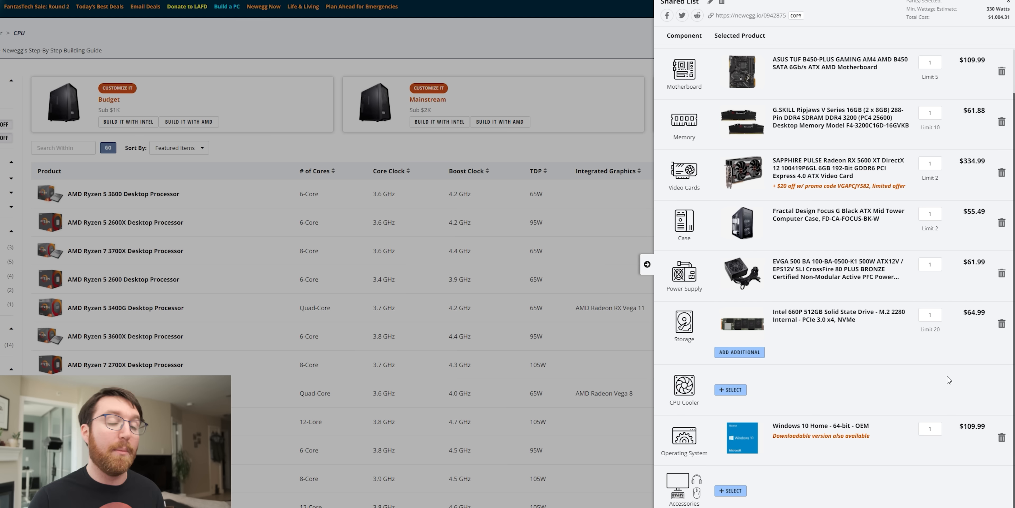
pyautogui.moveTo(979, 385)
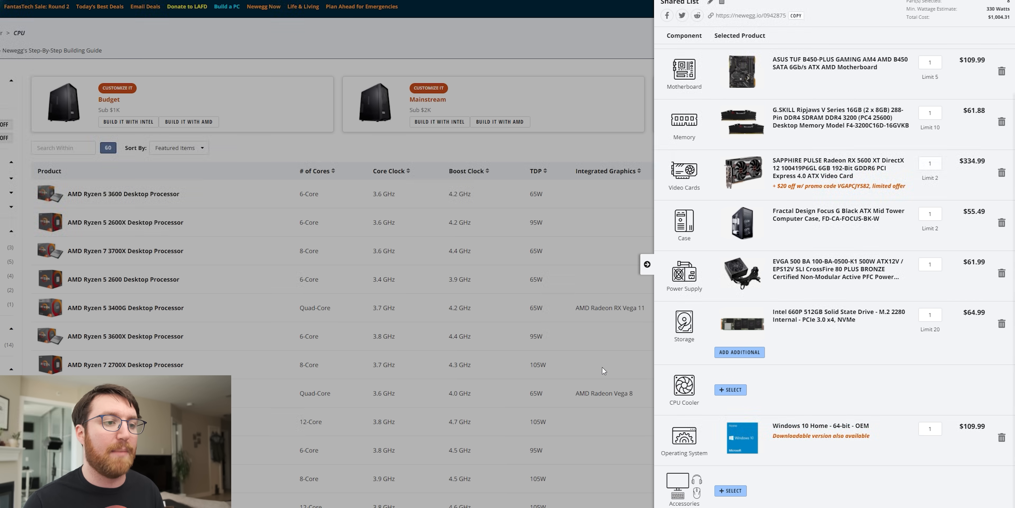
pyautogui.click(647, 263)
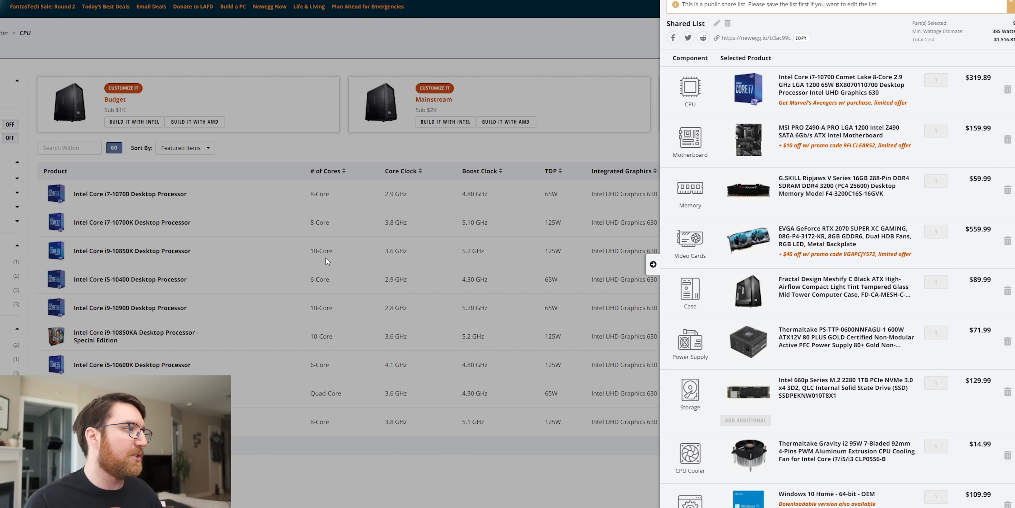
# Step: Review the Thermaltake Gravity i2 cooler's product details in the Intel build
pyautogui.scroll(-3)
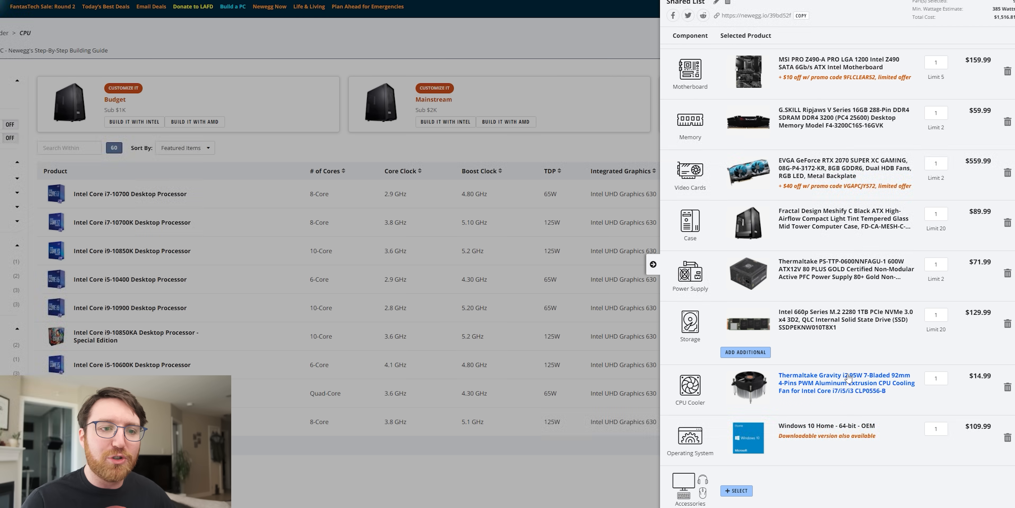
pyautogui.click(845, 381)
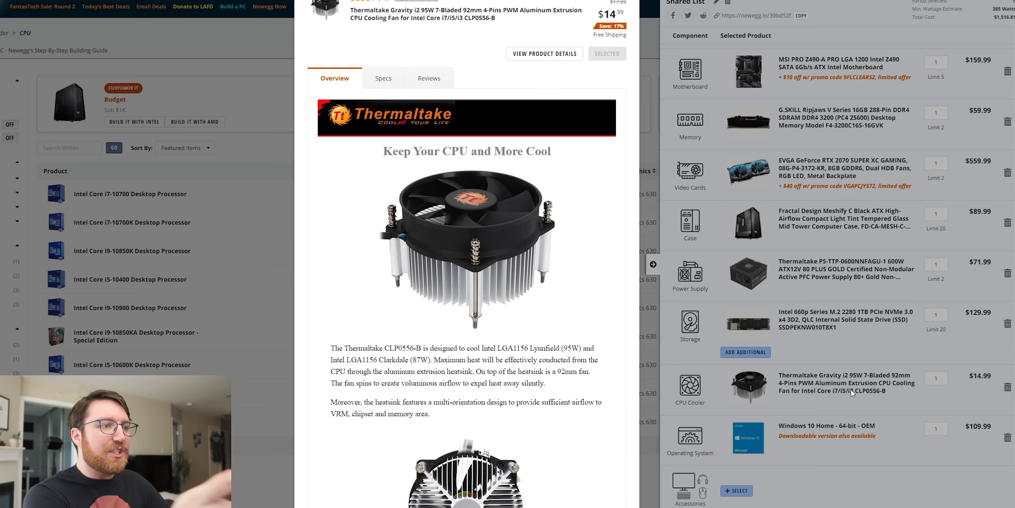
pyautogui.scroll(-3)
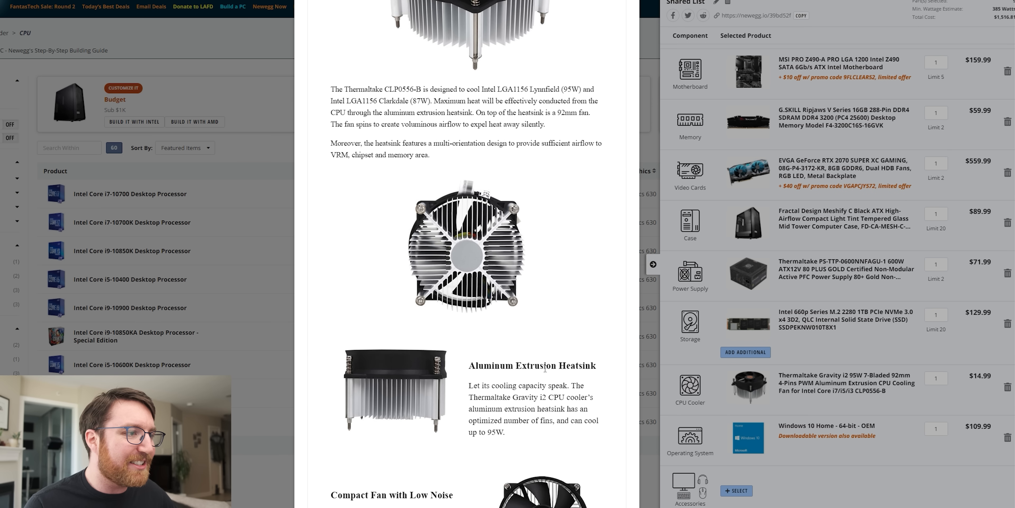
pyautogui.scroll(-3)
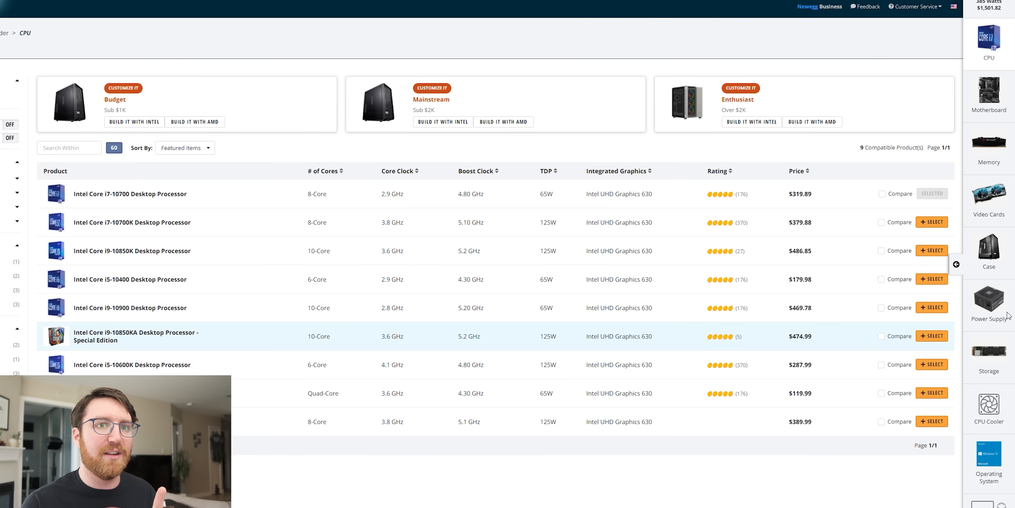
# Step: Return to the build's parts list and start selecting a replacement CPU cooler
pyautogui.click(957, 264)
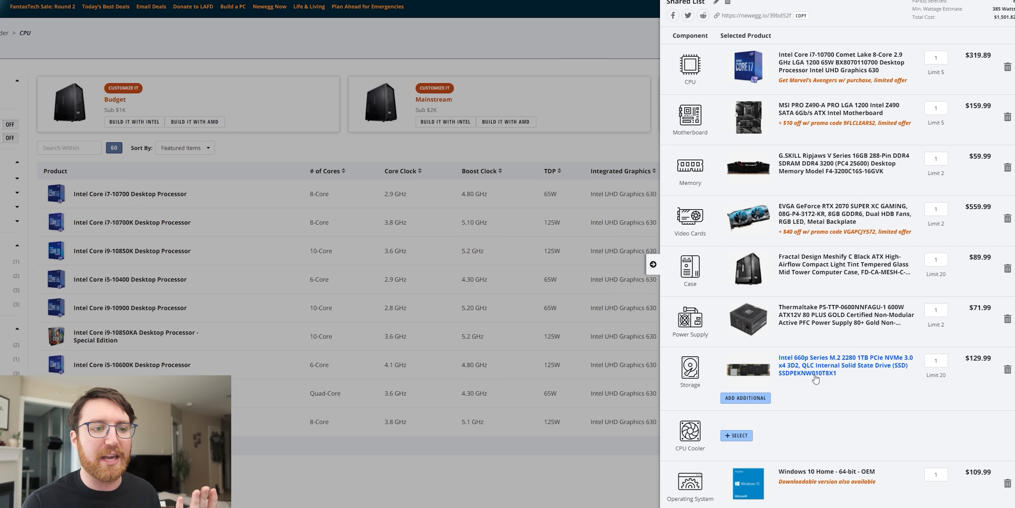
pyautogui.click(735, 435)
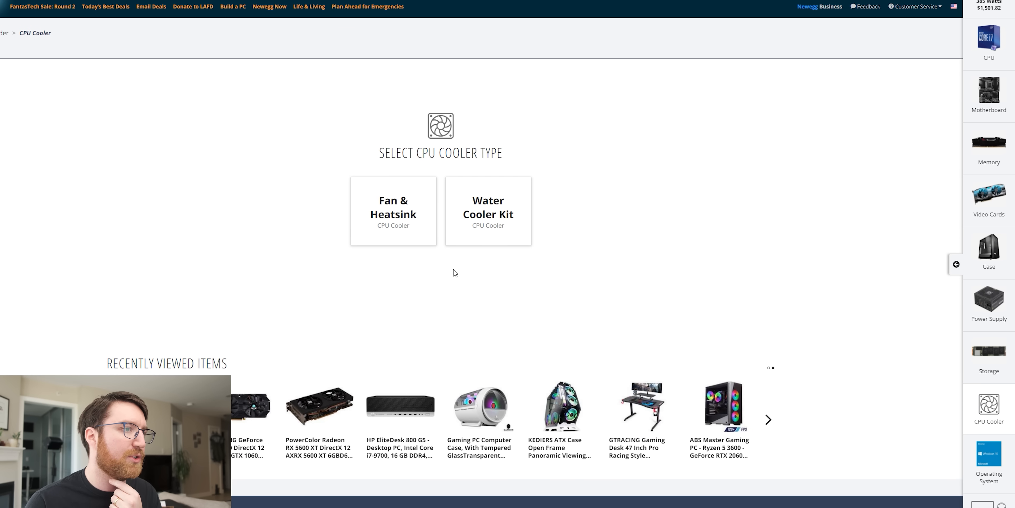
# Step: Browse fan-and-heatsink coolers for the Hyper 212 RGB, then move on to swapping the video card
pyautogui.click(393, 210)
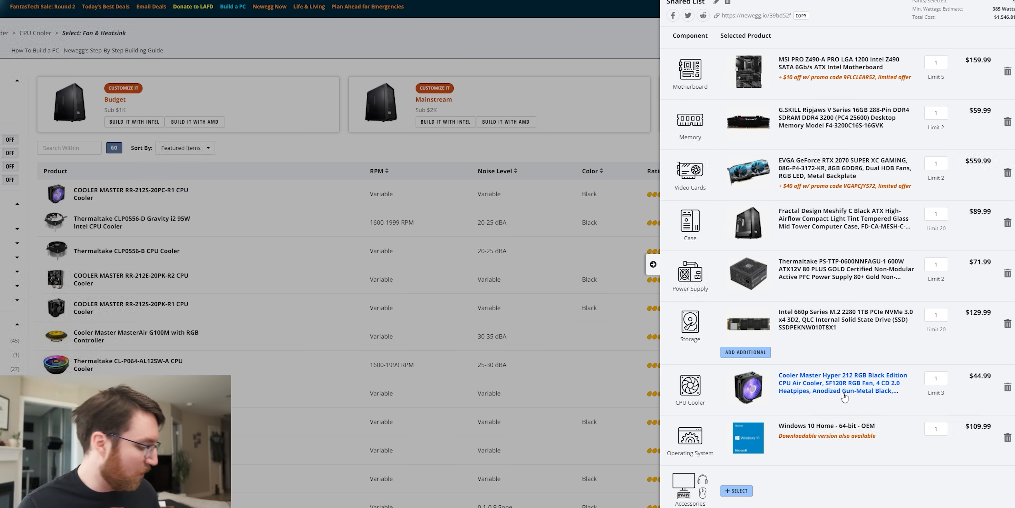
pyautogui.click(748, 271)
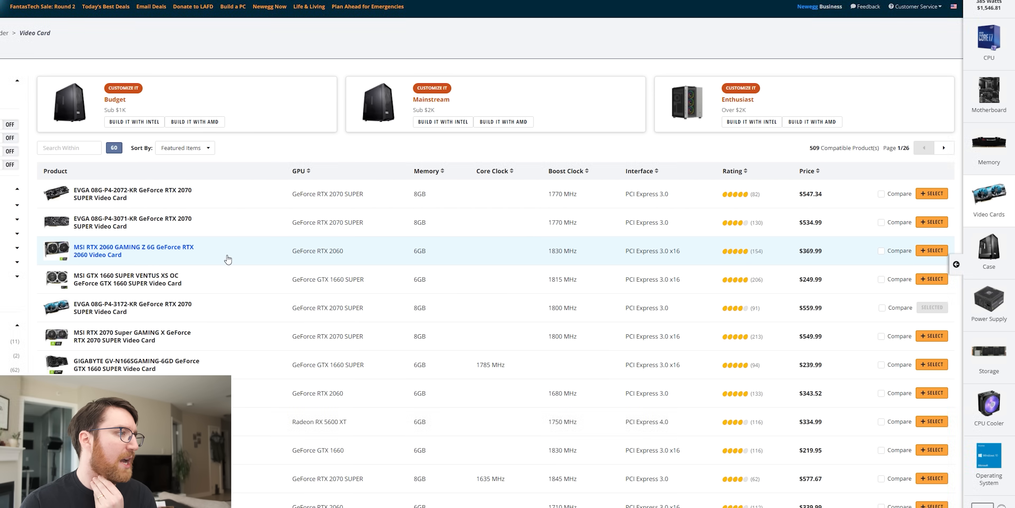
# Step: Narrow to Radeon RX 5700 XT cards and put the $394.99 Gigabyte GV-R57XTGAMING-8GD in the build
pyautogui.scroll(-3)
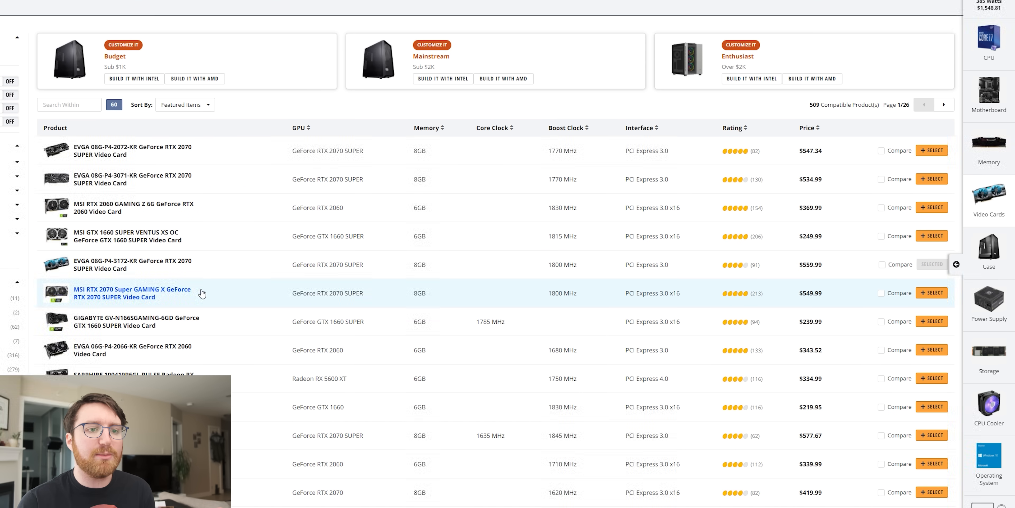
pyautogui.scroll(-3)
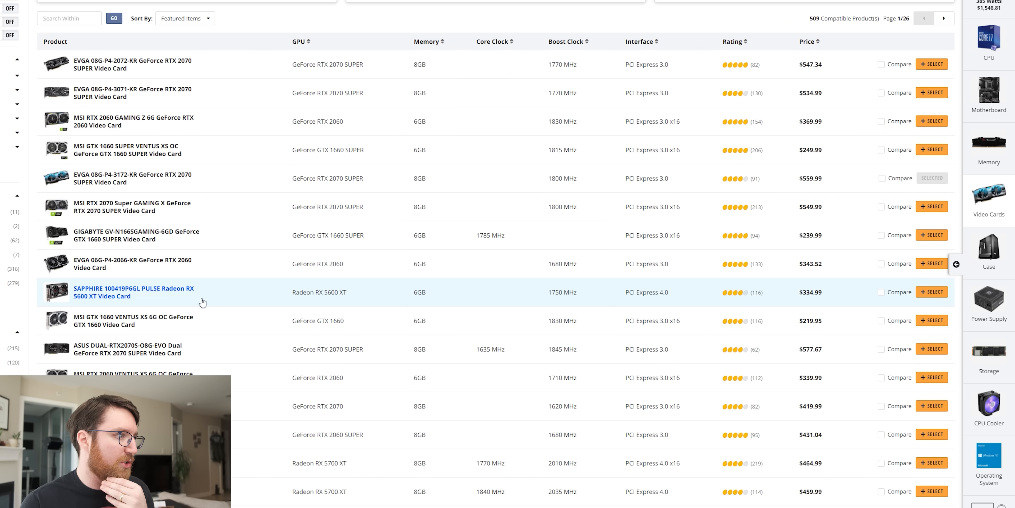
pyautogui.scroll(-3)
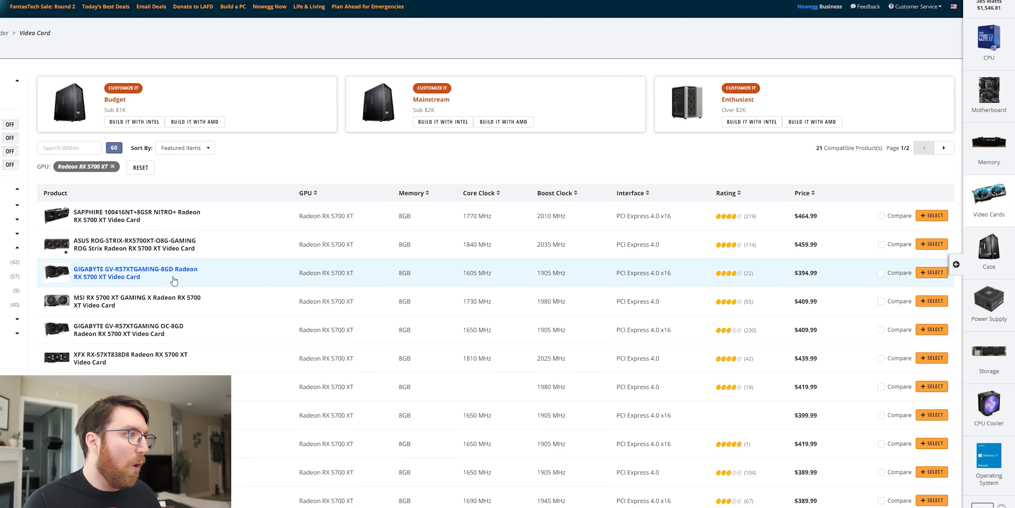
pyautogui.moveTo(565, 275)
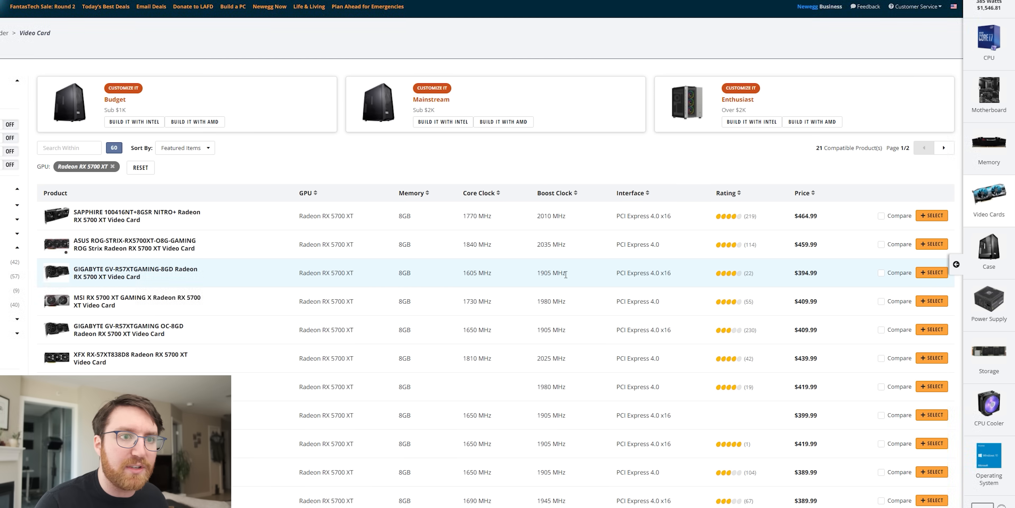
pyautogui.click(931, 272)
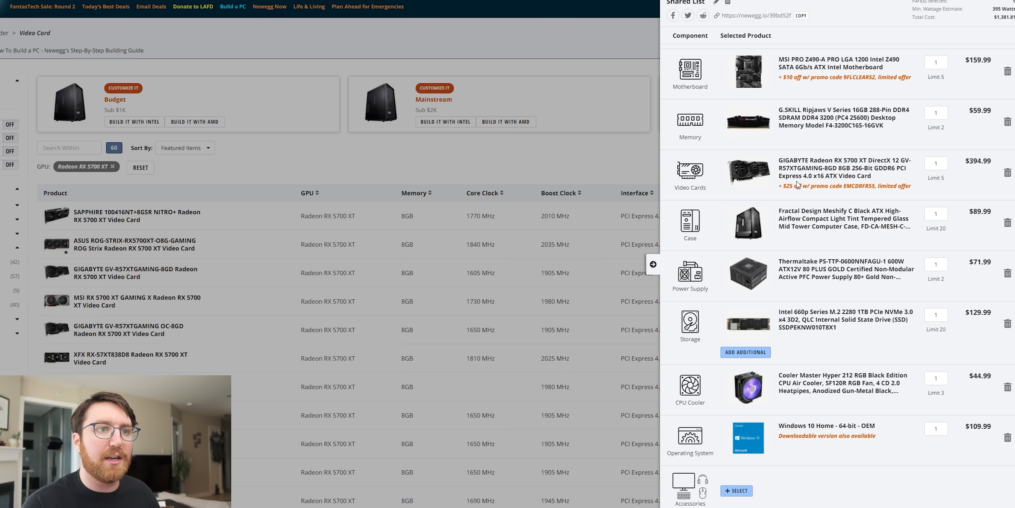
pyautogui.moveTo(750, 179)
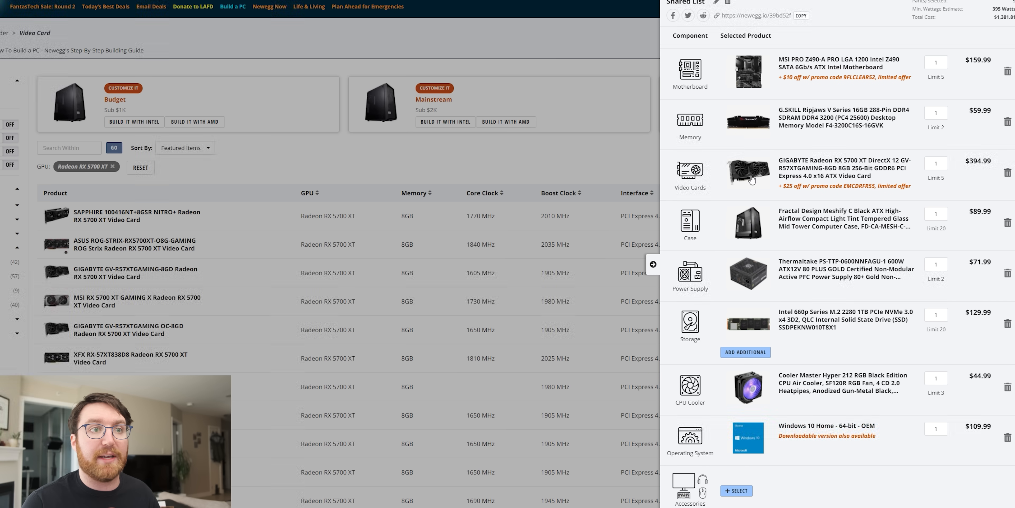
pyautogui.moveTo(989, 29)
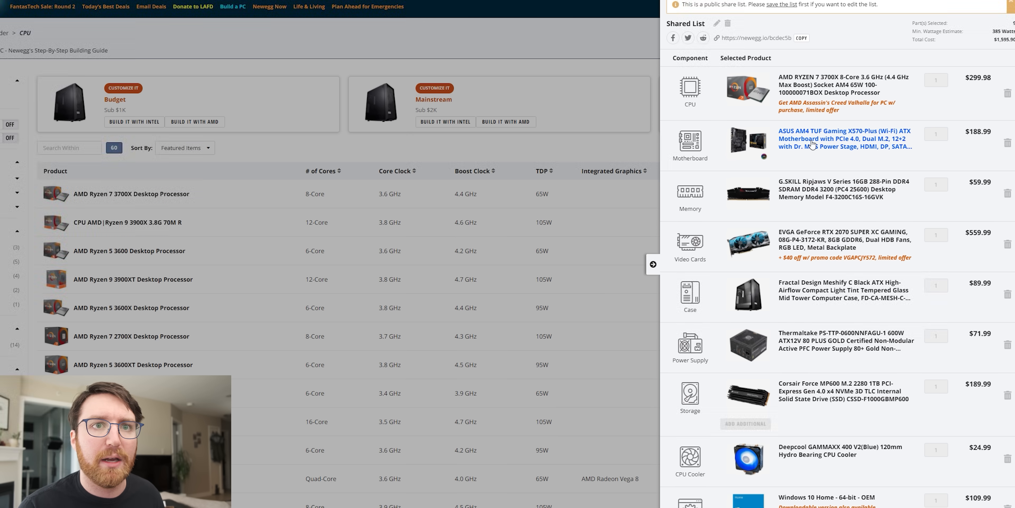
# Step: Review the ASUS TUF Gaming X570-Plus board and Deepcool GAMMAXX 400 V2 cooler details in the Ryzen 7 3700X build
pyautogui.click(844, 138)
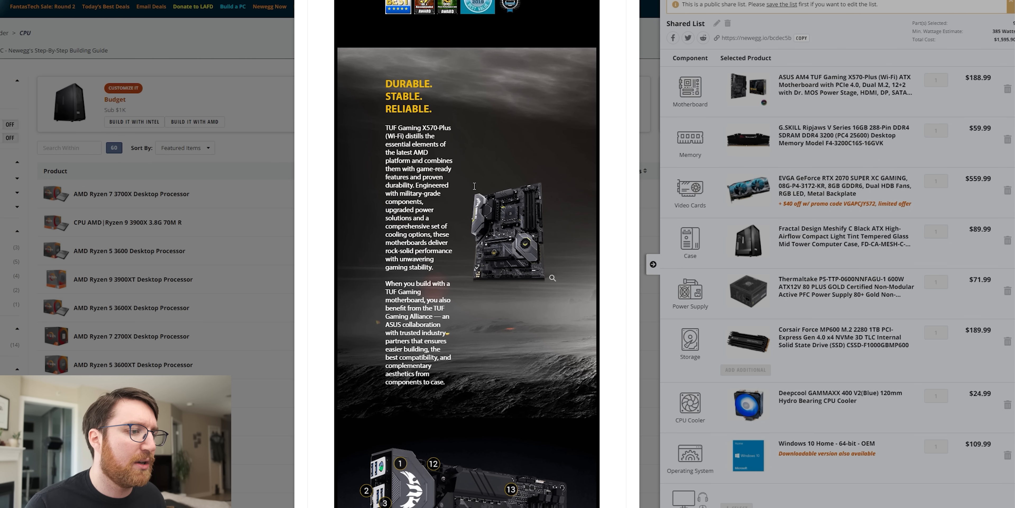
pyautogui.scroll(-3)
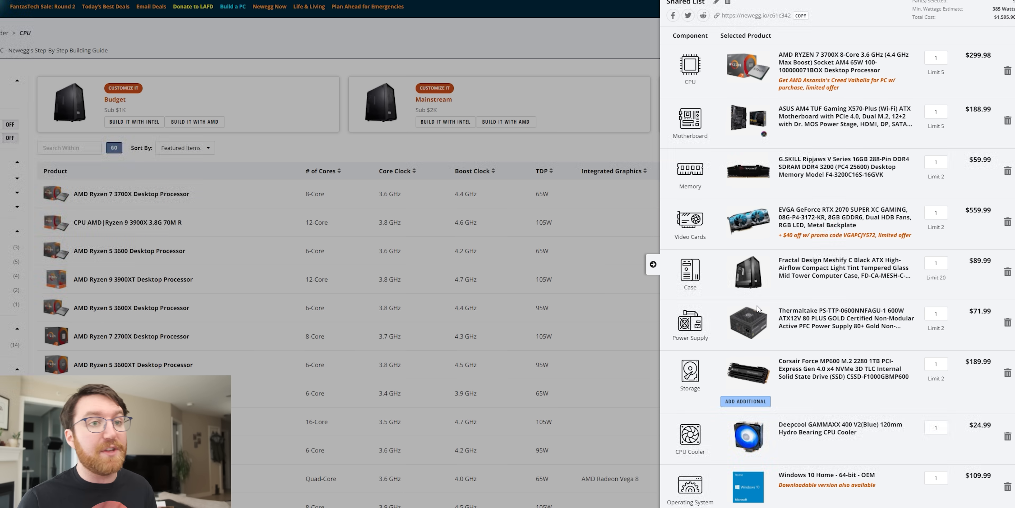
pyautogui.moveTo(827, 289)
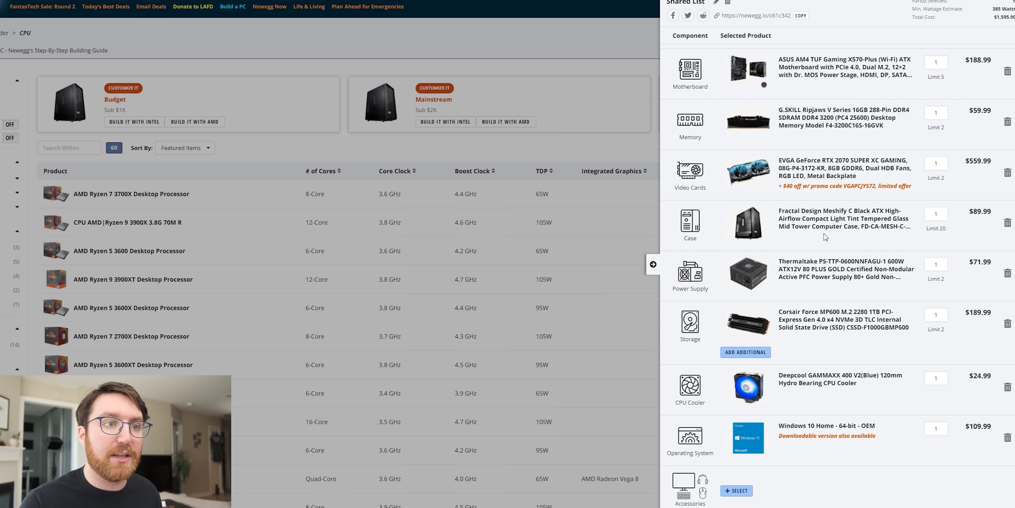
pyautogui.moveTo(845, 269)
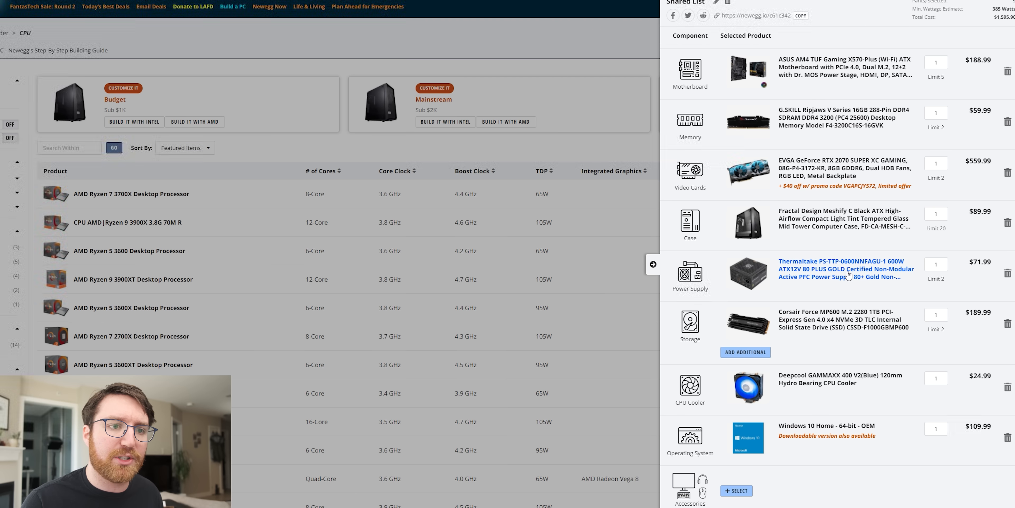
pyautogui.moveTo(865, 326)
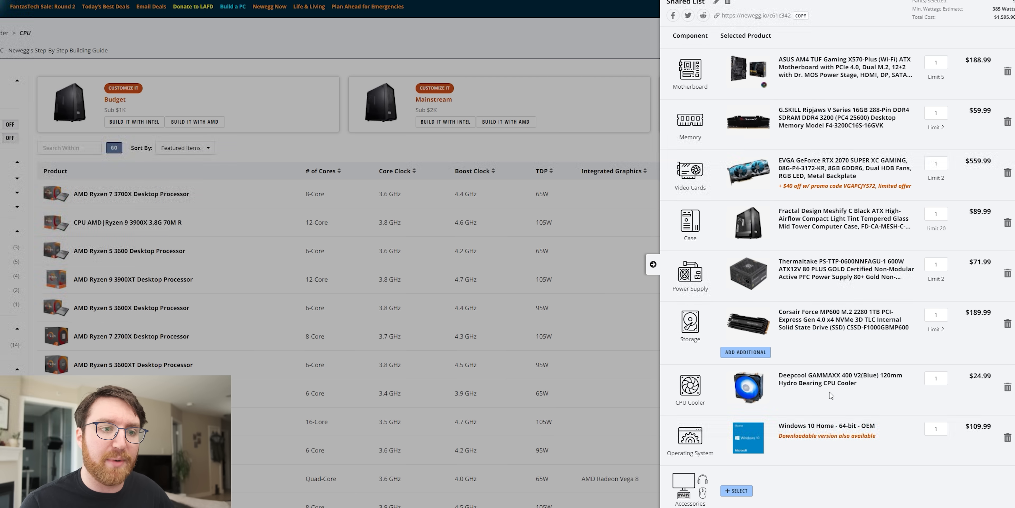
pyautogui.click(747, 387)
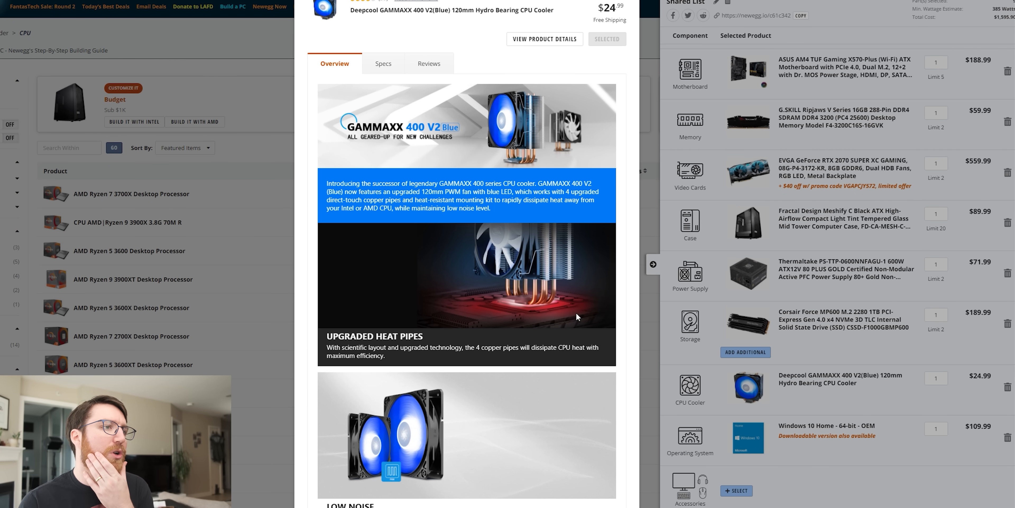
pyautogui.scroll(-3)
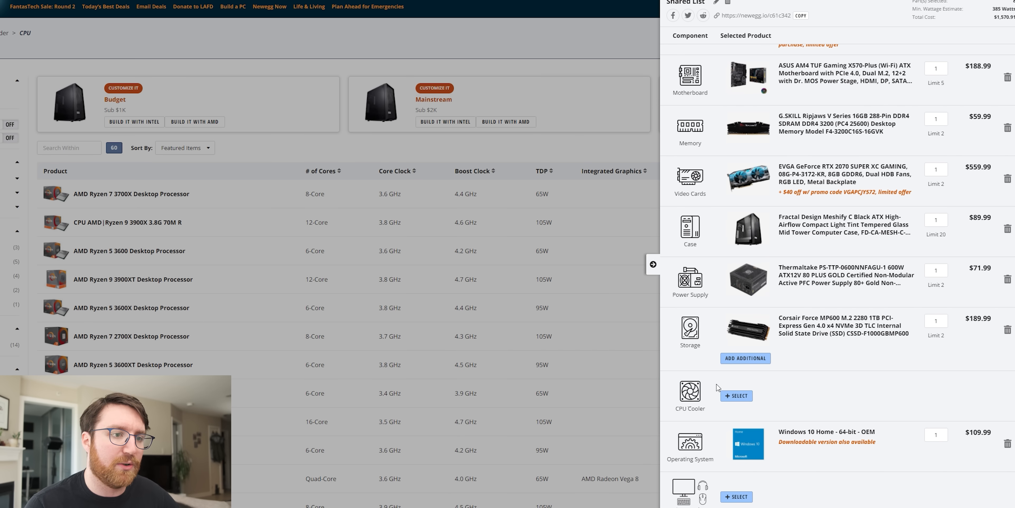
# Step: Bring up fan-and-heatsink CPU cooler options compatible with the Ryzen 7 3700X build
pyautogui.click(736, 396)
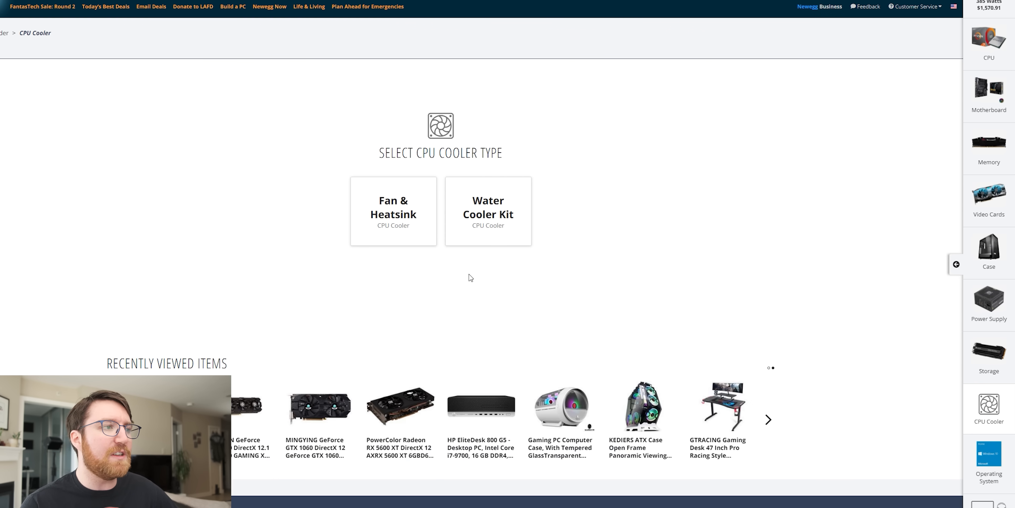
pyautogui.click(393, 211)
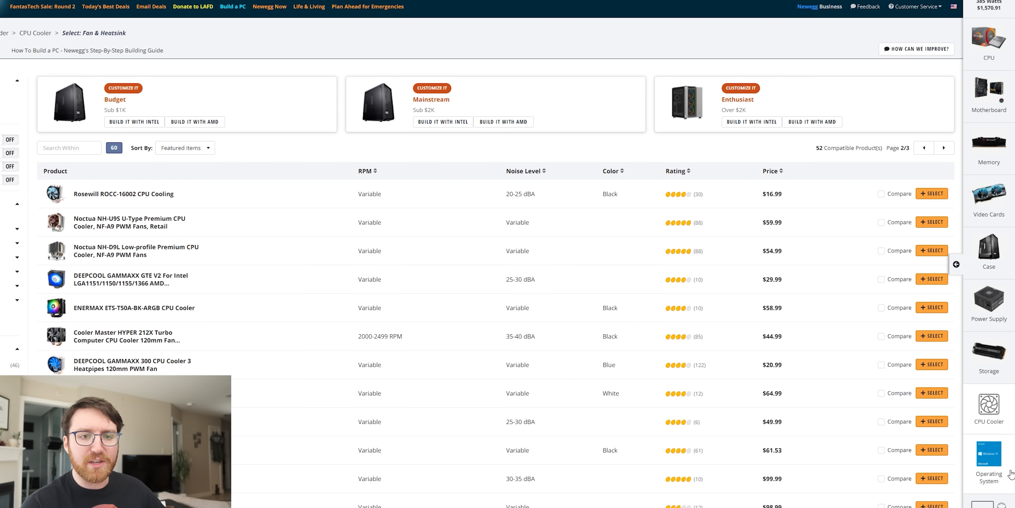
pyautogui.moveTo(43, 7)
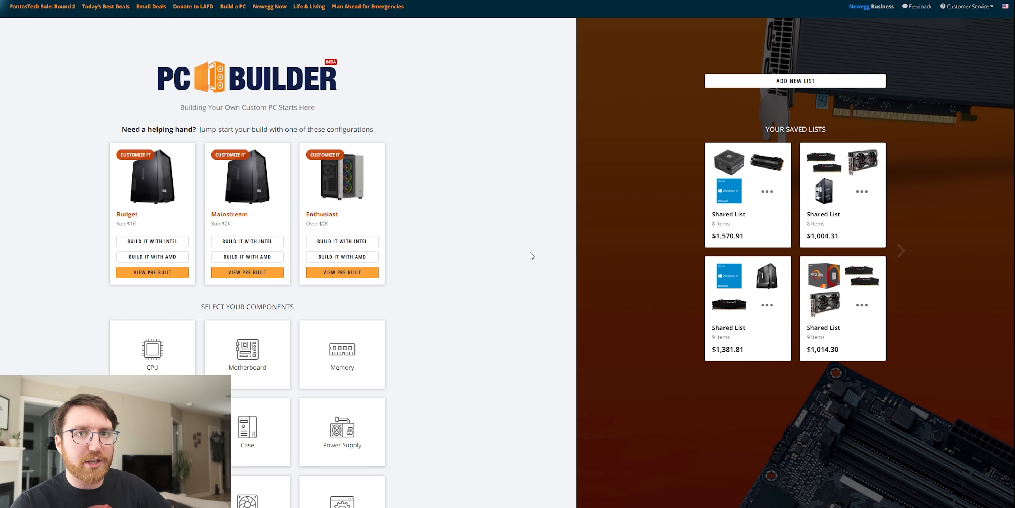
pyautogui.moveTo(412, 281)
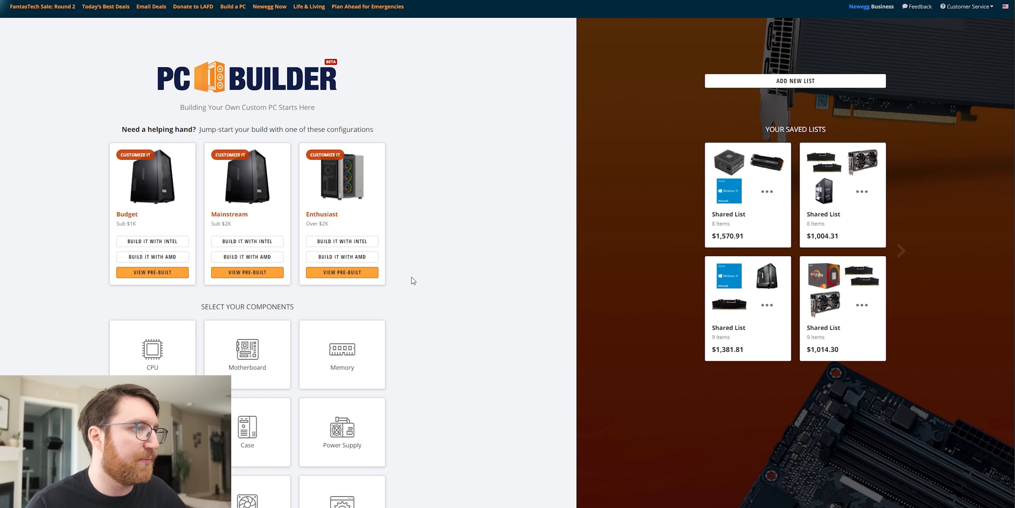
pyautogui.moveTo(493, 328)
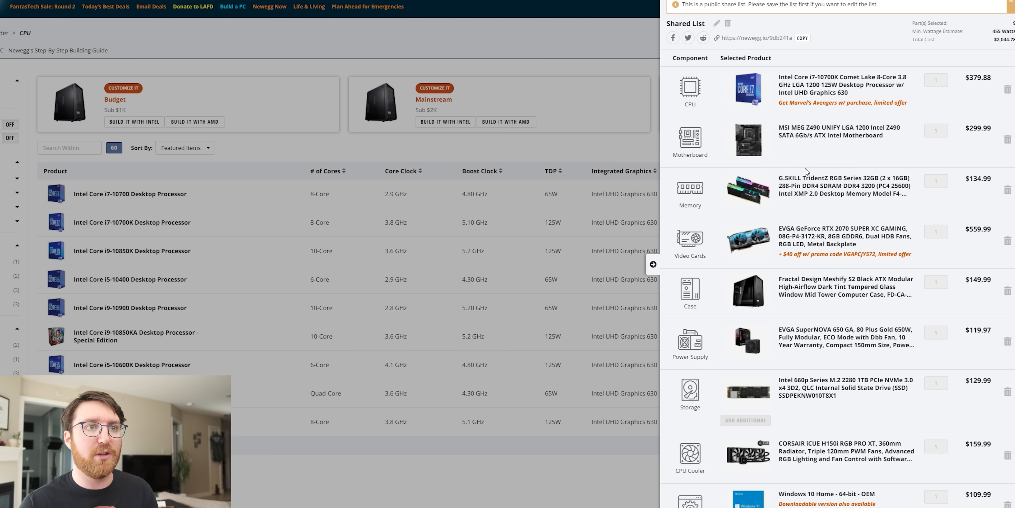
pyautogui.moveTo(836, 265)
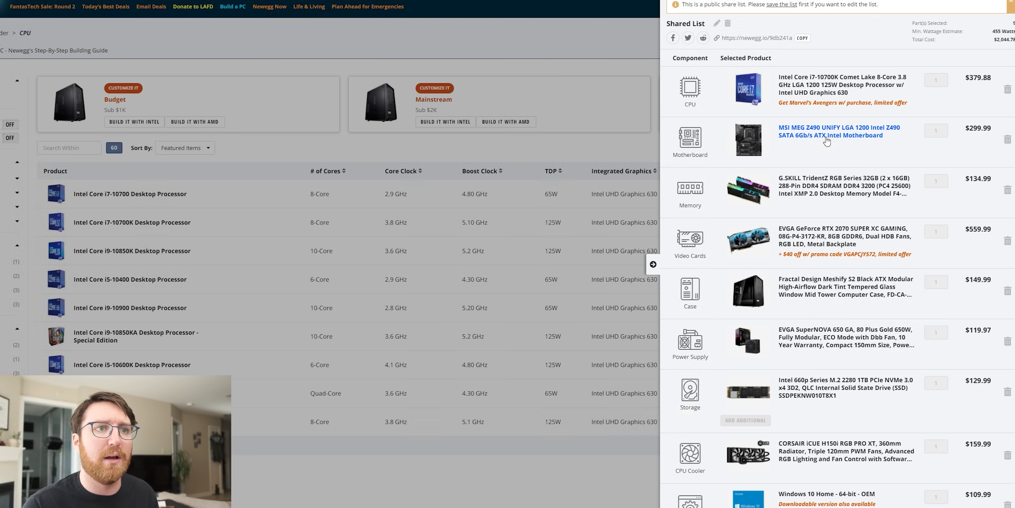
# Step: View the MSI MEG Z490 UNIFY motherboard overview and scroll the enthusiast Intel parts panel
pyautogui.click(838, 130)
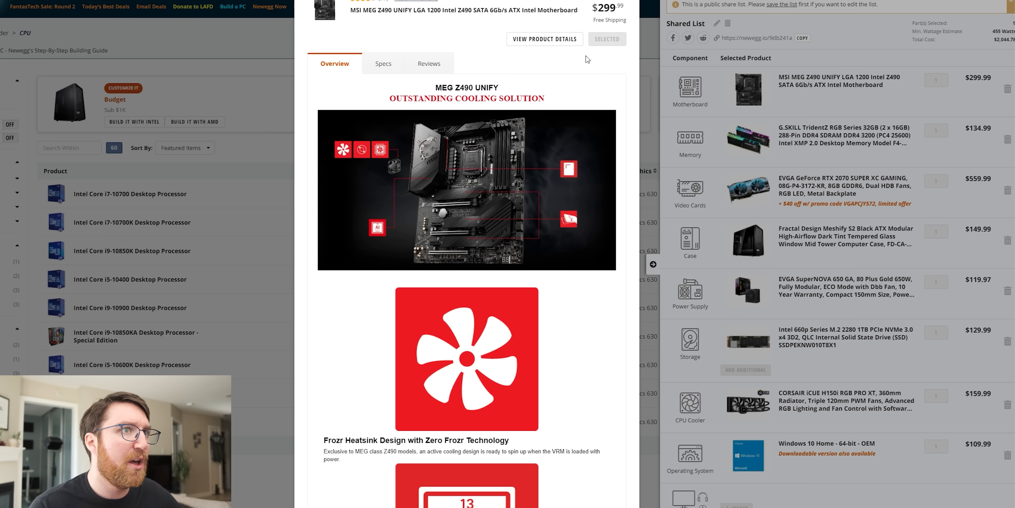
pyautogui.moveTo(918, 73)
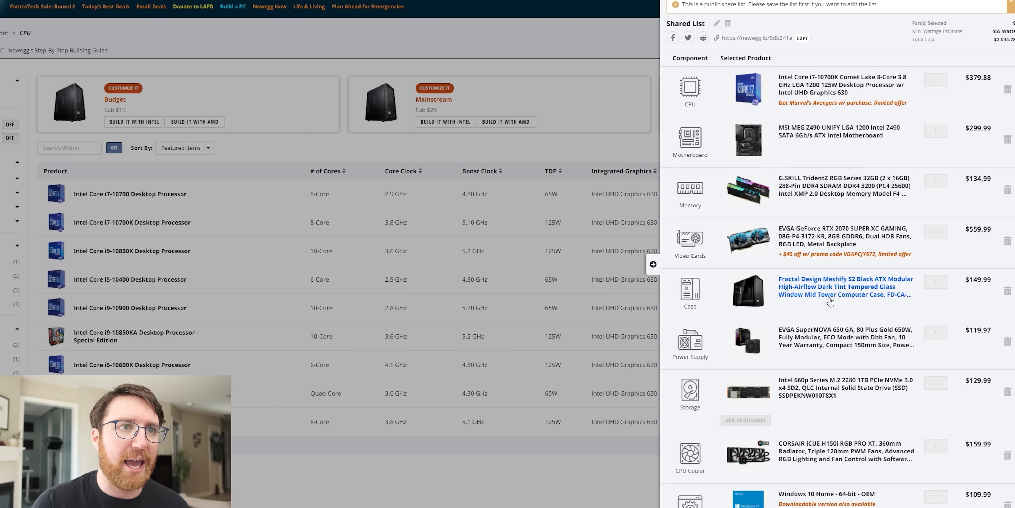
pyautogui.scroll(-3)
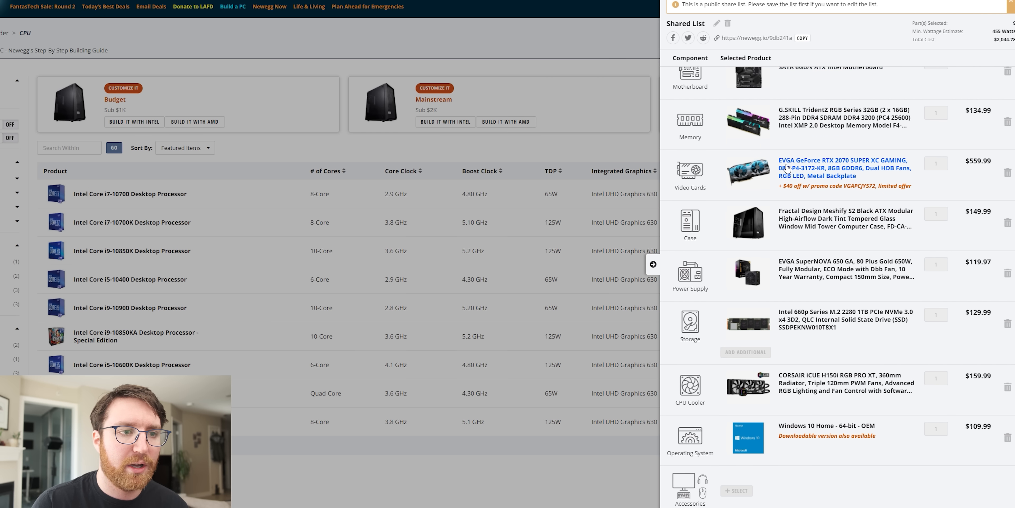
pyautogui.moveTo(840, 382)
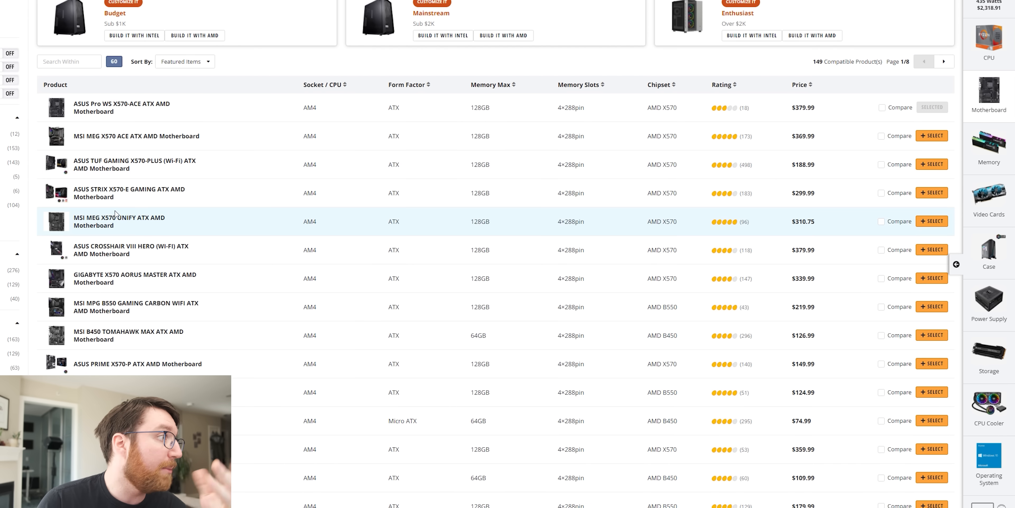
pyautogui.moveTo(161, 164)
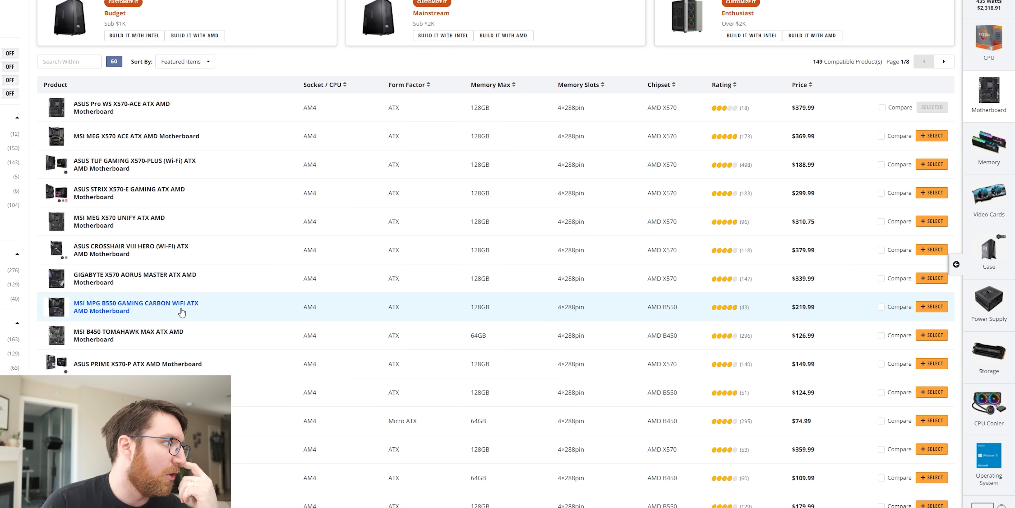
# Step: Pick the MSI MPG B550 Gaming Carbon WiFi motherboard for the Ryzen 9 3900XT build
pyautogui.click(136, 307)
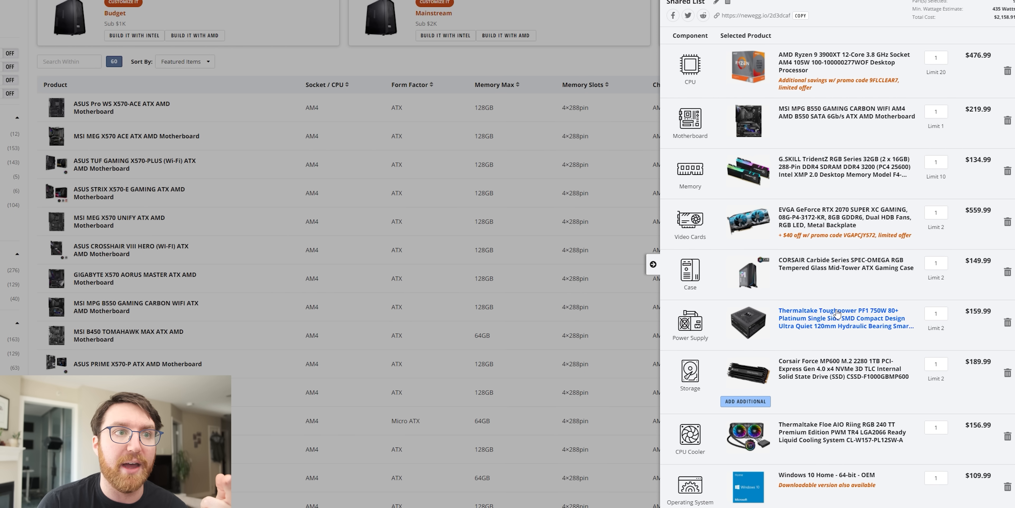
pyautogui.moveTo(842, 174)
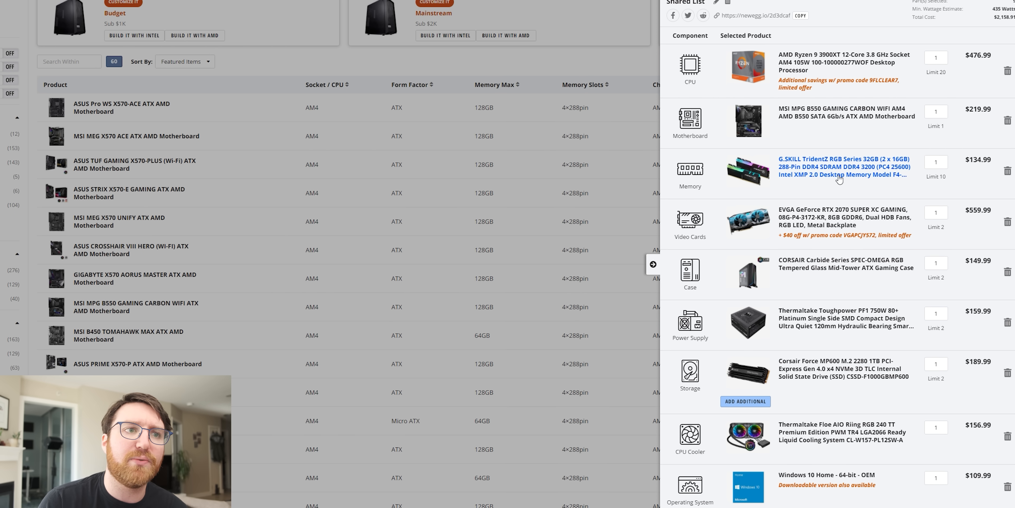
pyautogui.moveTo(853, 164)
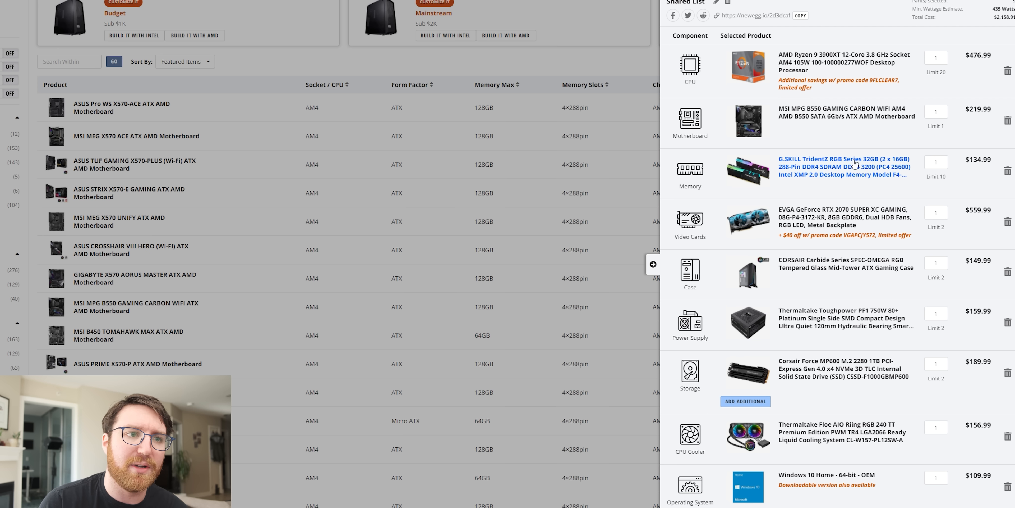
pyautogui.moveTo(839, 225)
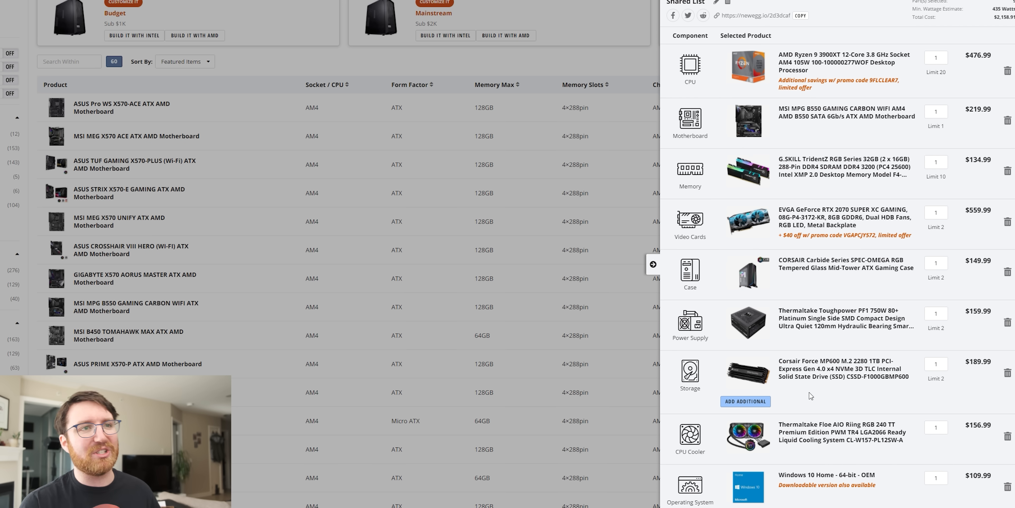
pyautogui.moveTo(508, 297)
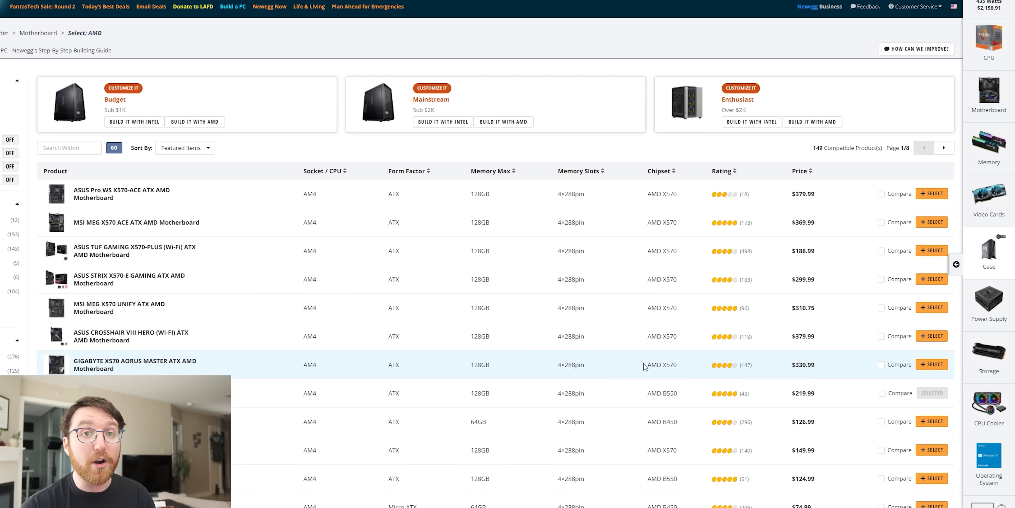
pyautogui.moveTo(11, 35)
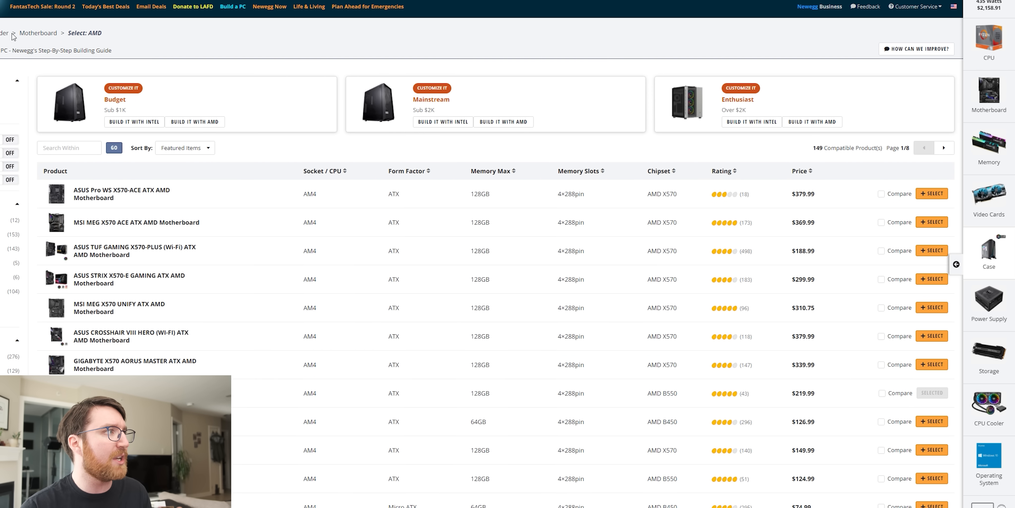
pyautogui.moveTo(55, 51)
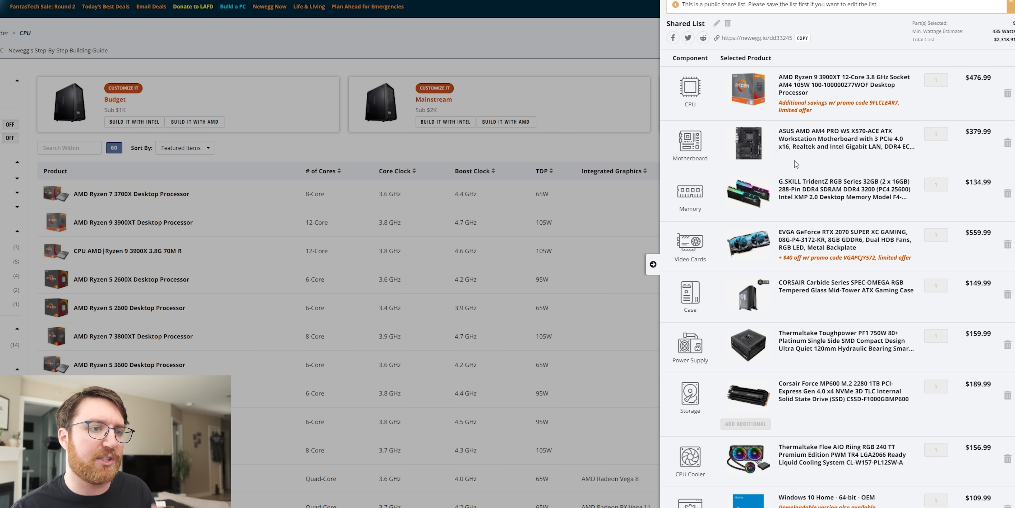
# Step: Scroll down the page to reach the other shared list link
pyautogui.scroll(-3)
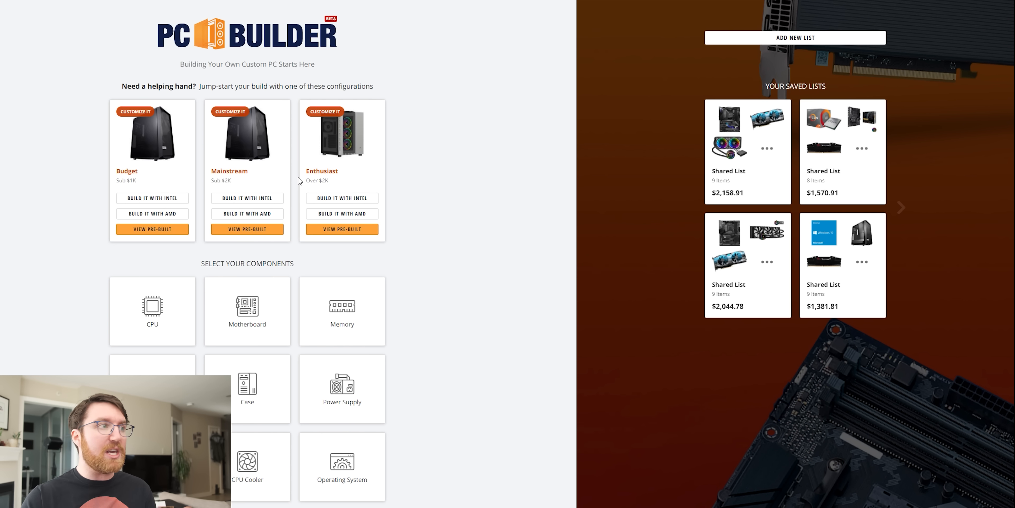
pyautogui.moveTo(464, 191)
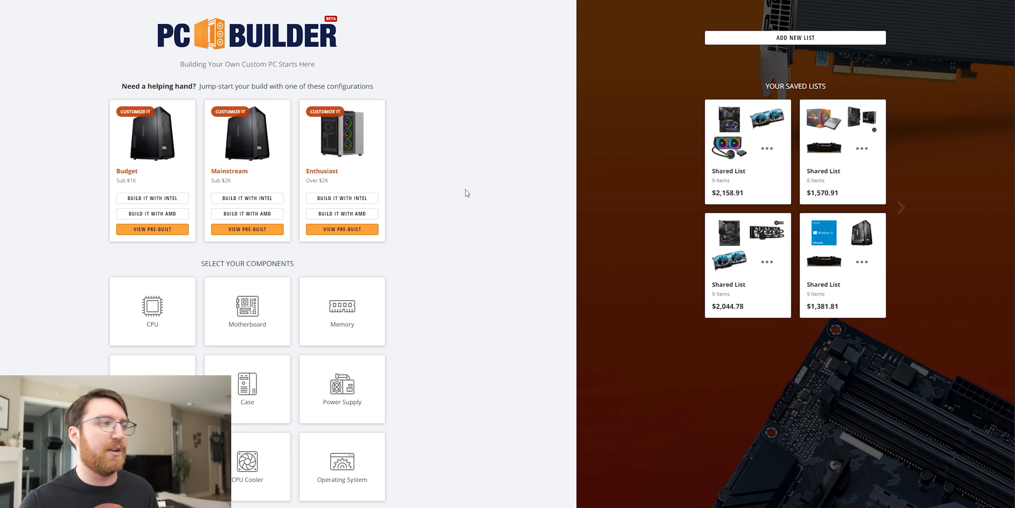
# Step: View the Budget tier's pre-built ABS Master Gaming PC from the builder start page
pyautogui.scroll(-3)
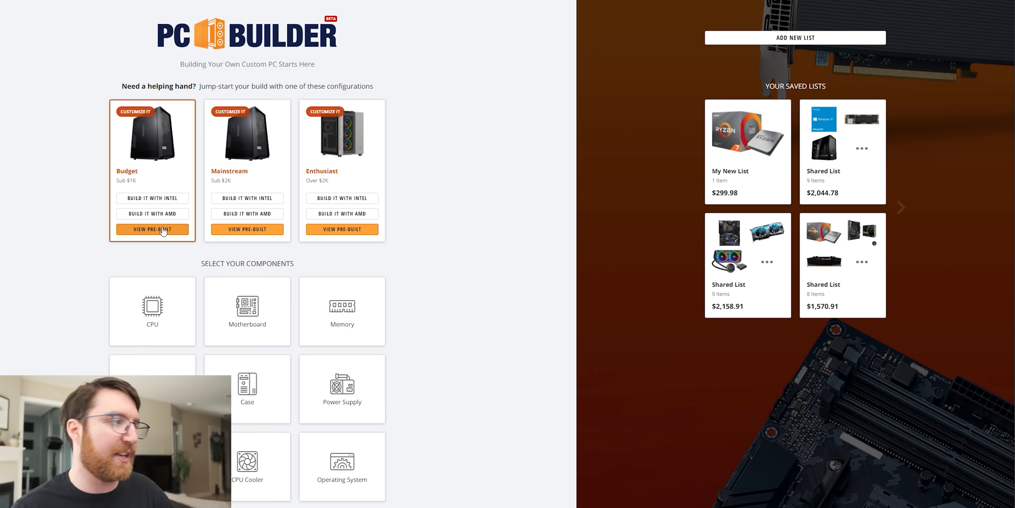
pyautogui.click(152, 229)
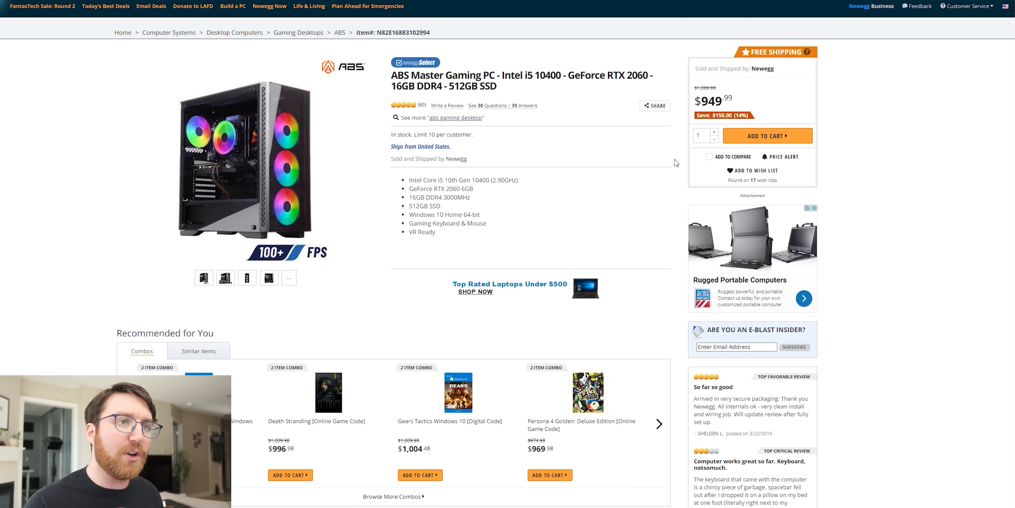
# Step: Highlight the $949.99 price, enlarge and close the product photo, and mark the RTX 2060 6GB spec
pyautogui.doubleClick(726, 97)
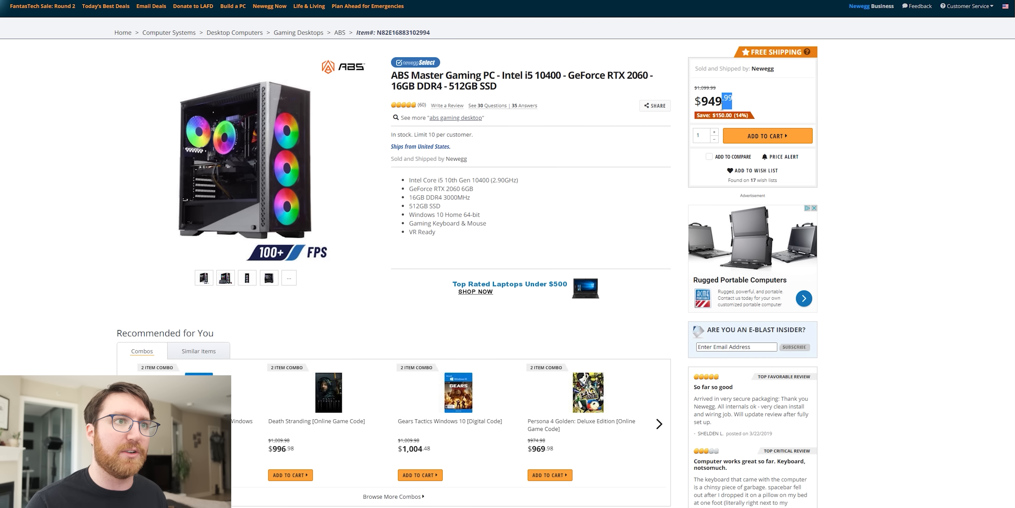
pyautogui.moveTo(743, 133)
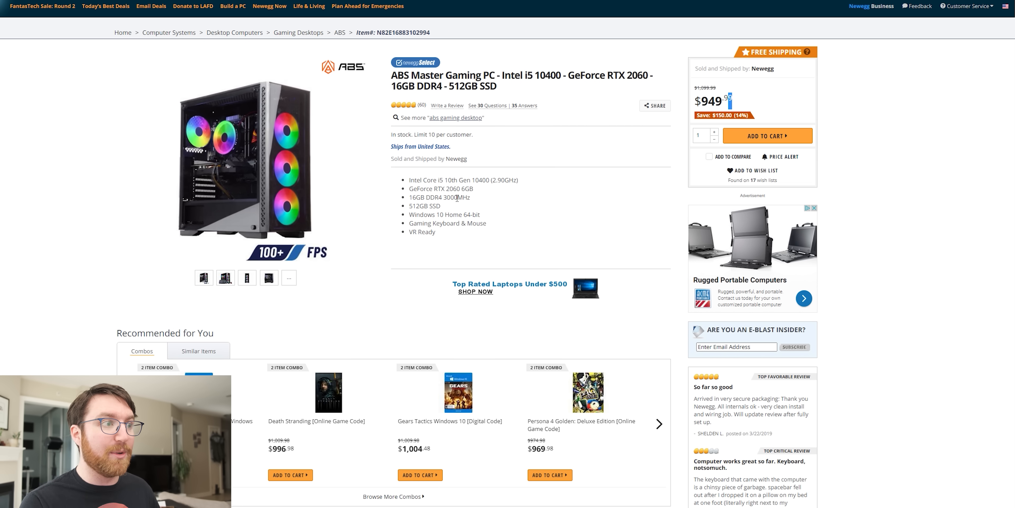
pyautogui.click(245, 161)
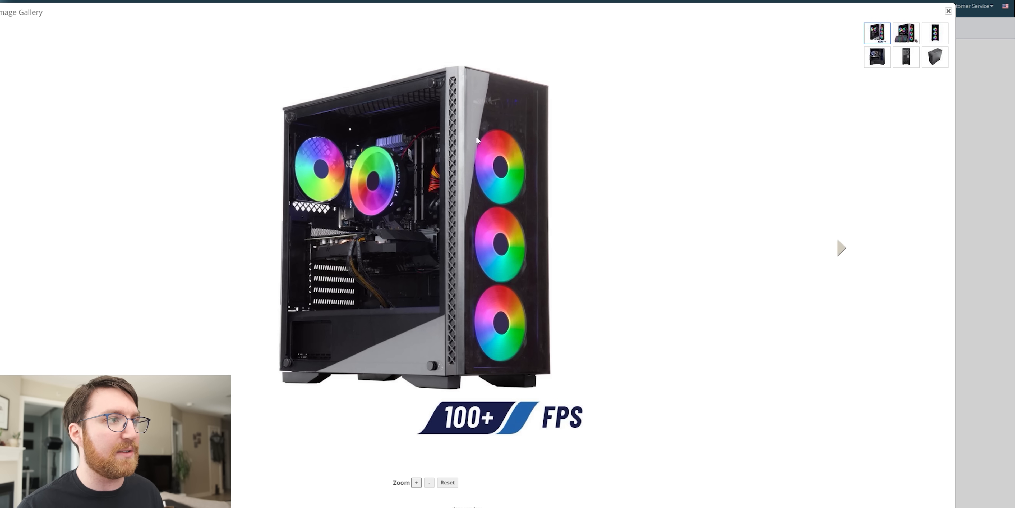
pyautogui.moveTo(481, 57)
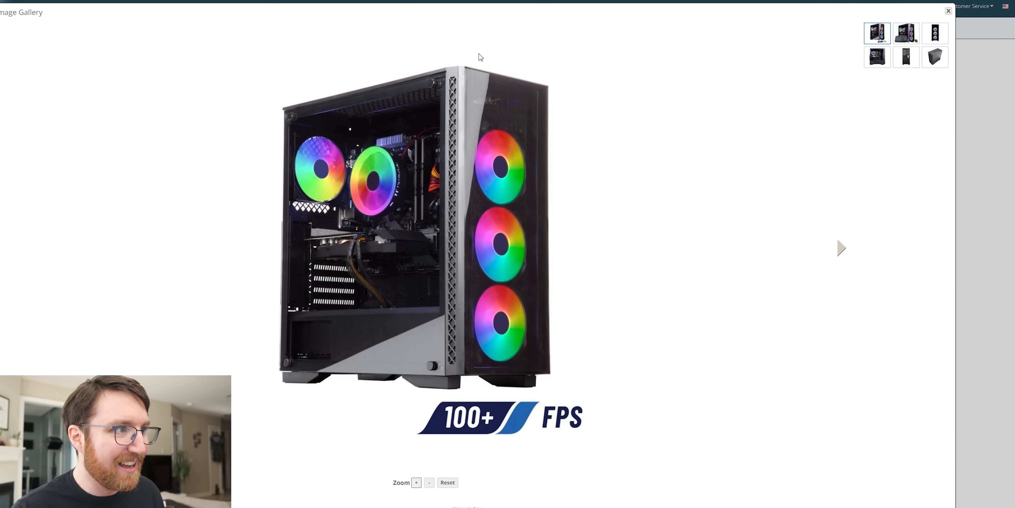
pyautogui.click(948, 11)
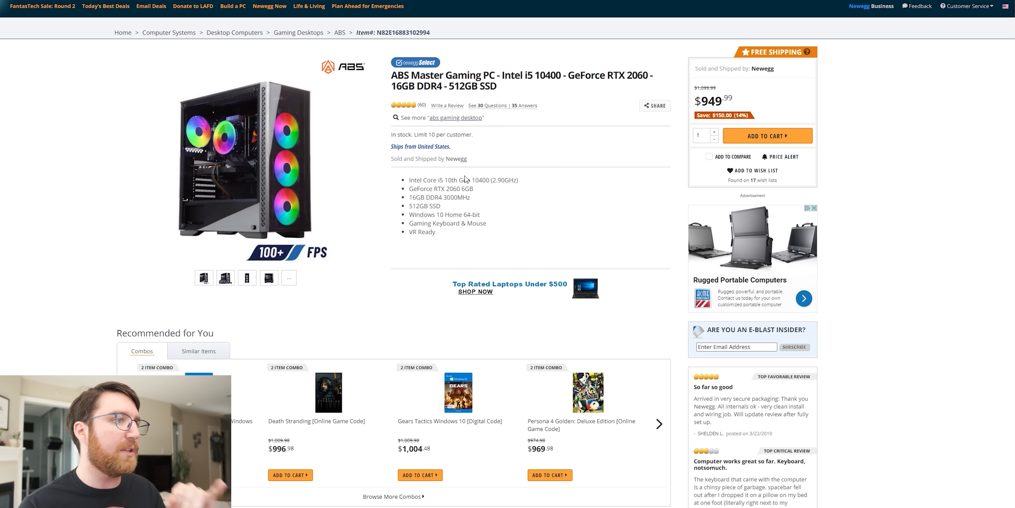
pyautogui.doubleClick(453, 188)
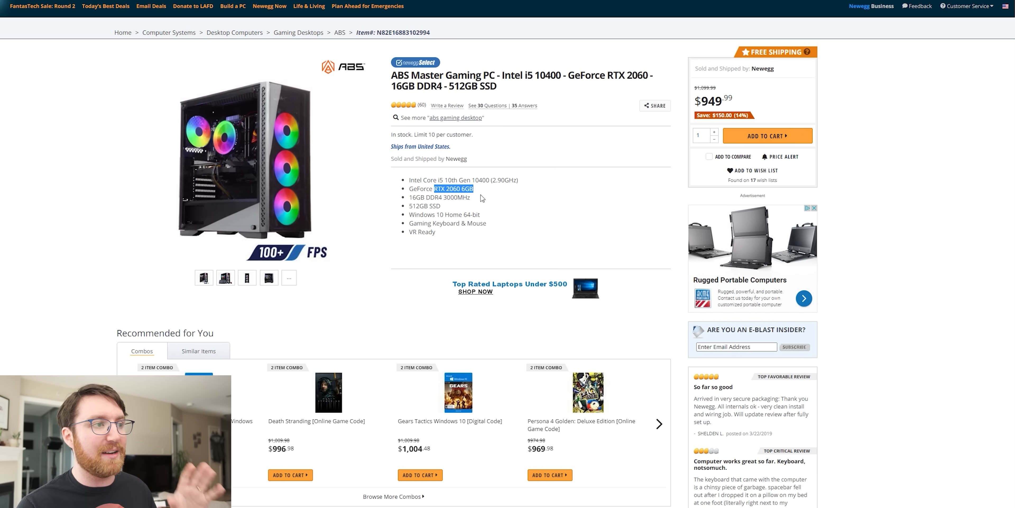
# Step: Show the keyboard-and-mouse photo and scroll between the gallery and the Overview section
pyautogui.scroll(3)
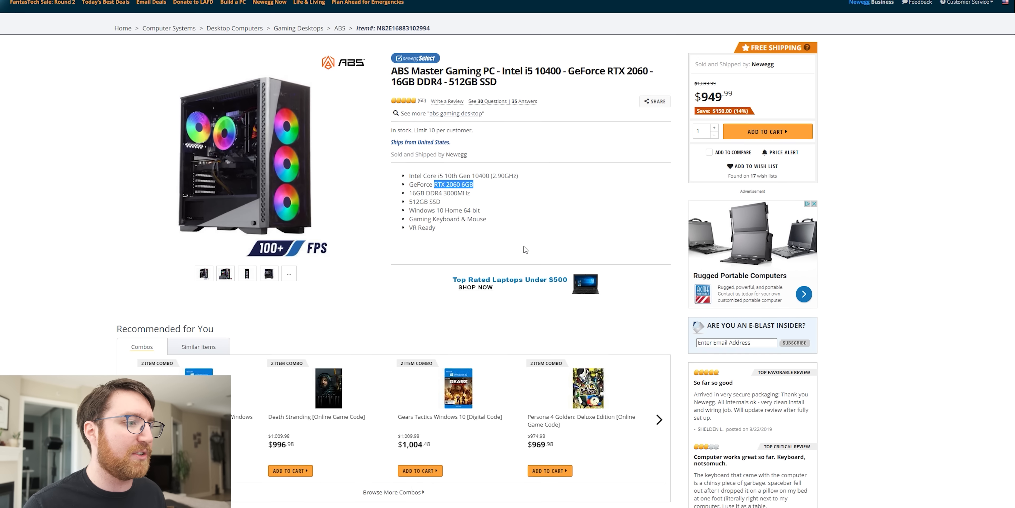
pyautogui.scroll(-3)
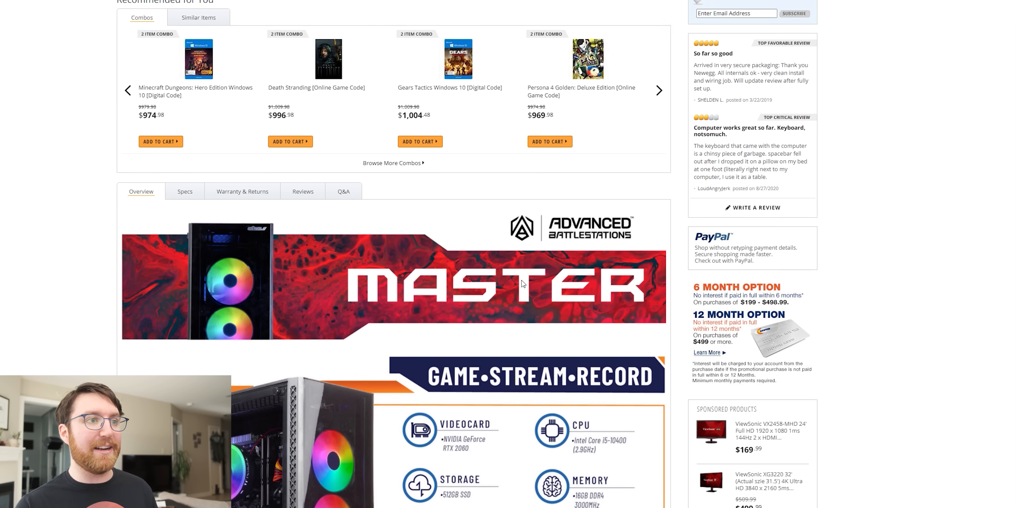
pyautogui.scroll(3)
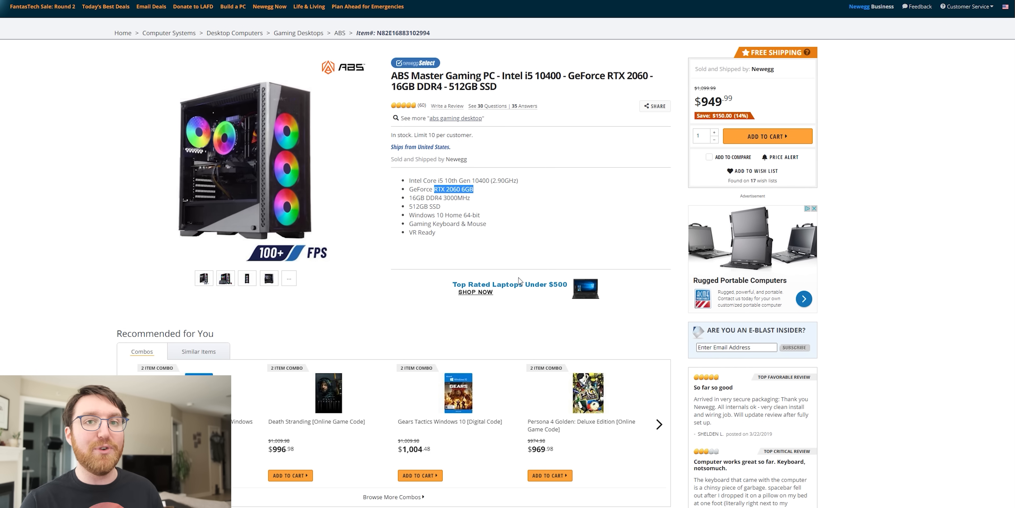
pyautogui.click(225, 278)
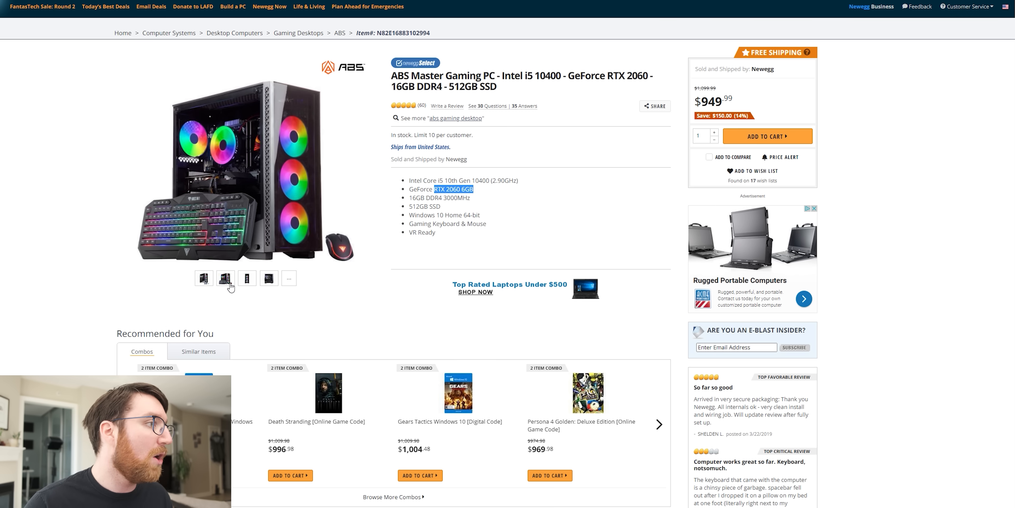
pyautogui.moveTo(269, 278)
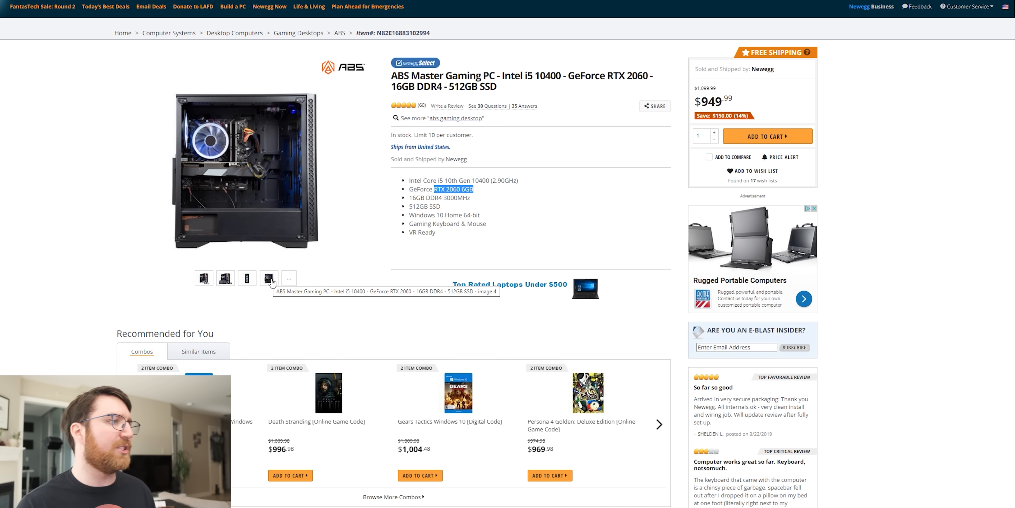
pyautogui.moveTo(314, 257)
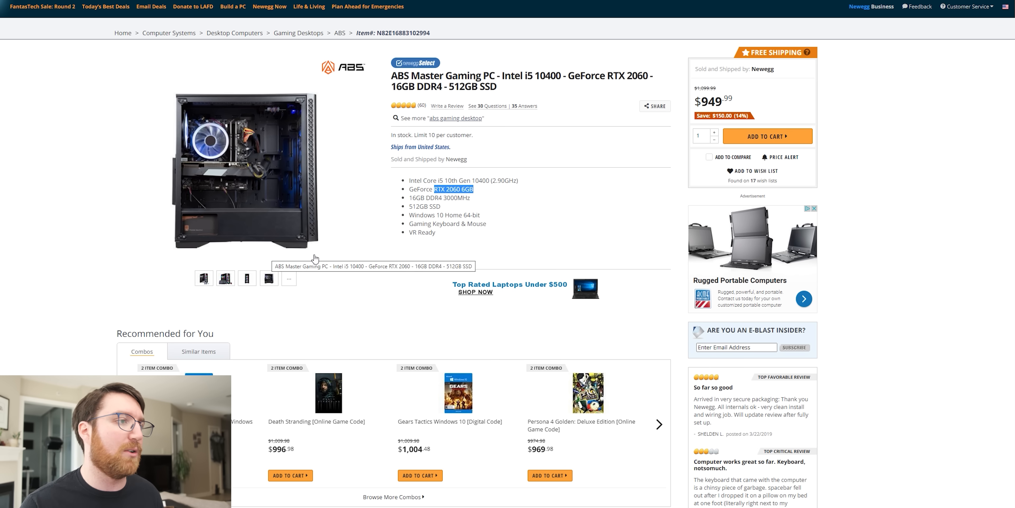
pyautogui.scroll(-3)
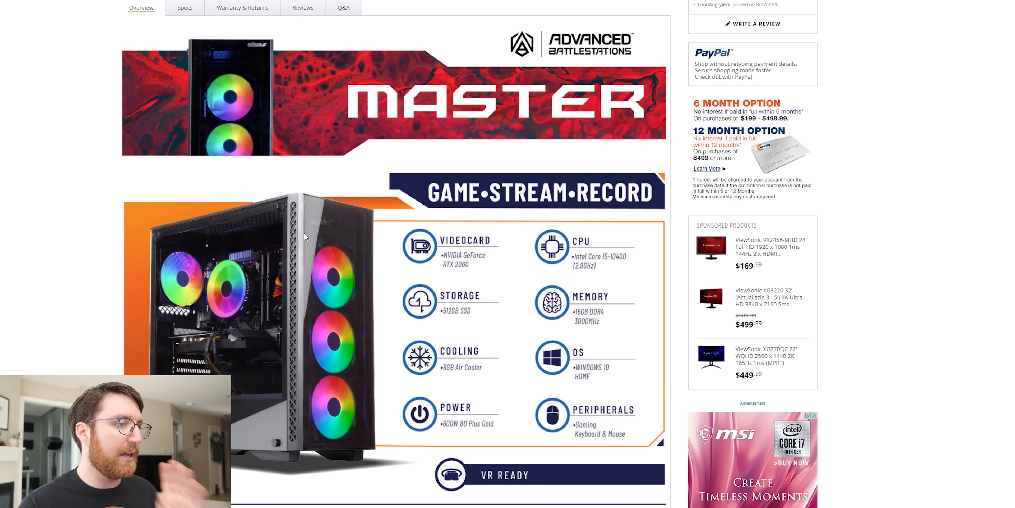
pyautogui.scroll(3)
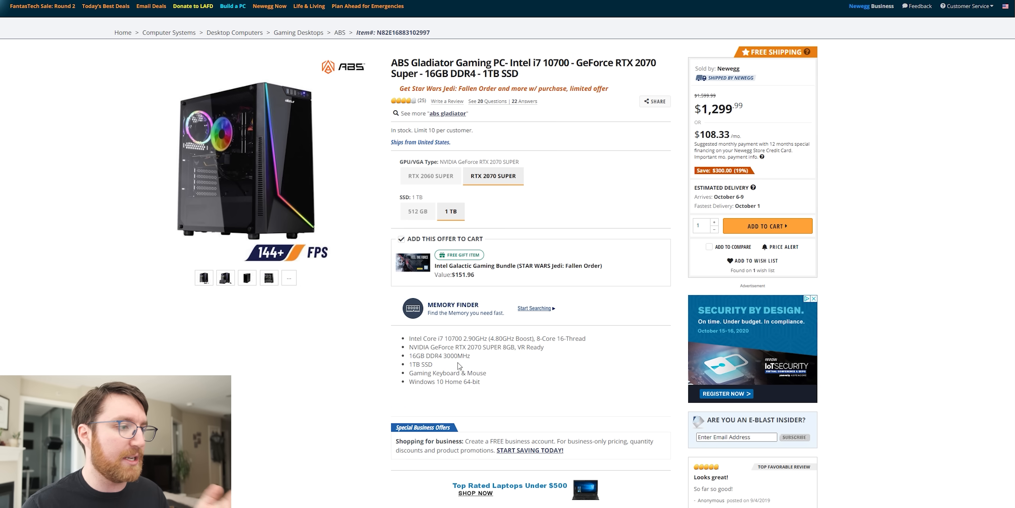
pyautogui.moveTo(314, 432)
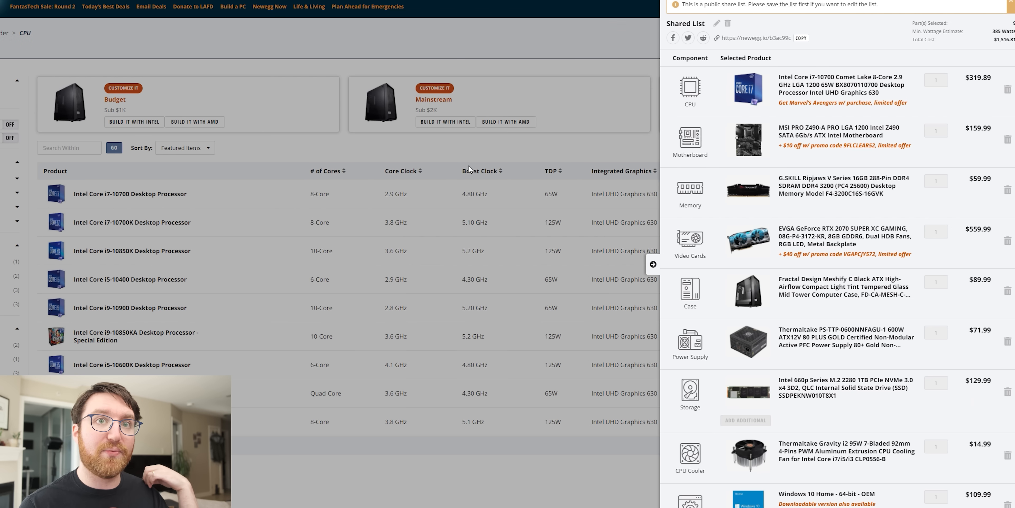
pyautogui.moveTo(1006, 47)
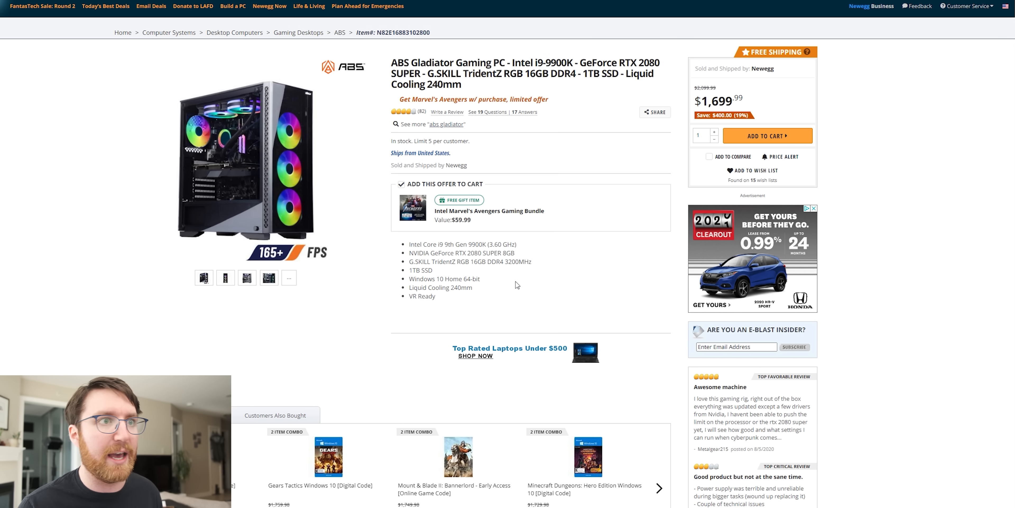
pyautogui.moveTo(558, 242)
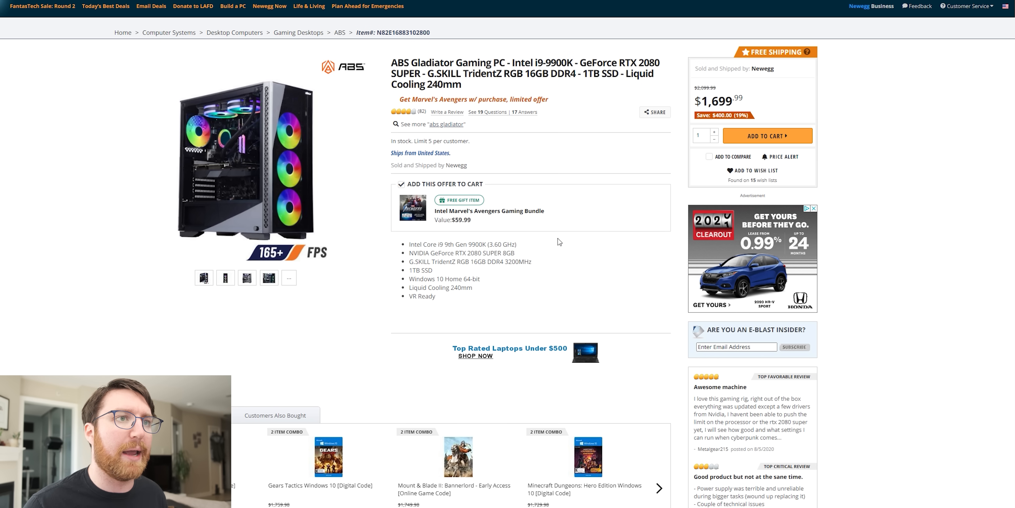
# Step: Scroll past the recommendations to the i9-9900K / RTX 2080 SUPER Gladiator's Overview
pyautogui.scroll(-3)
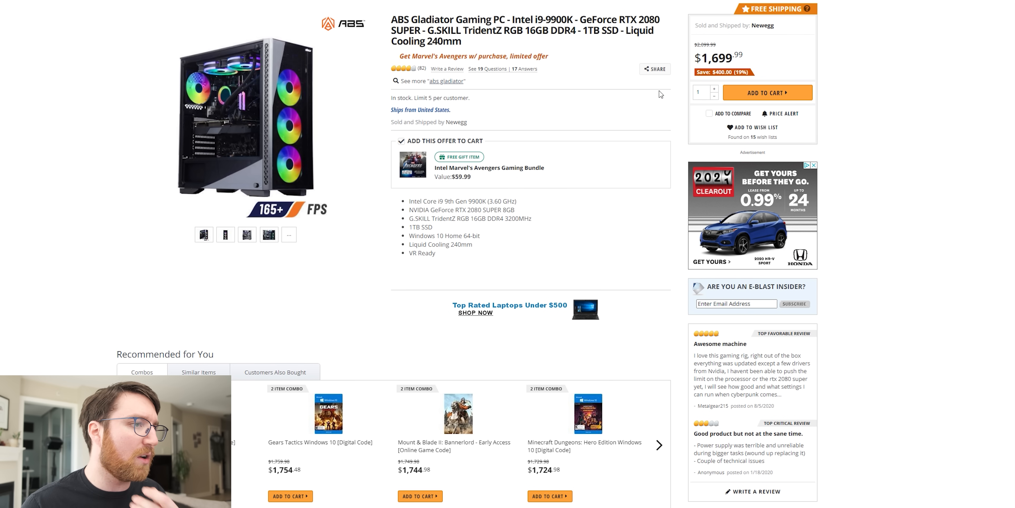
pyautogui.scroll(-3)
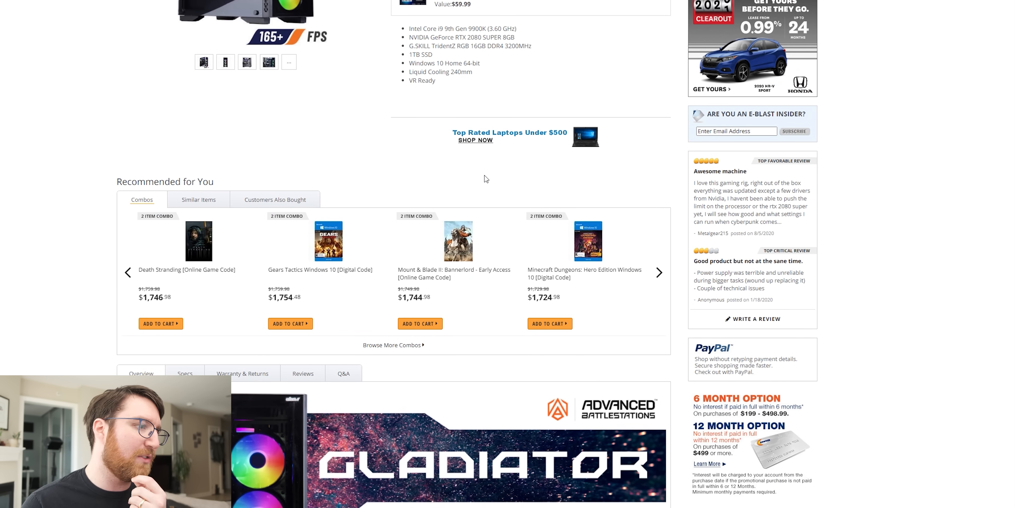
pyautogui.scroll(-3)
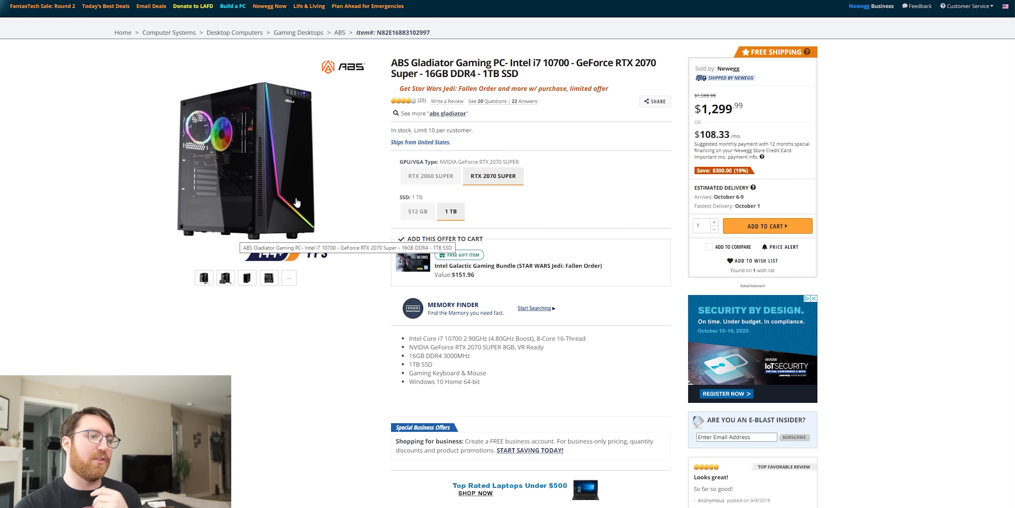
# Step: Scroll to the $1,299.99 Gladiator's Overview feature graphic (1TB SSD, RGB cooler, 600W Gold PSU)
pyautogui.scroll(-3)
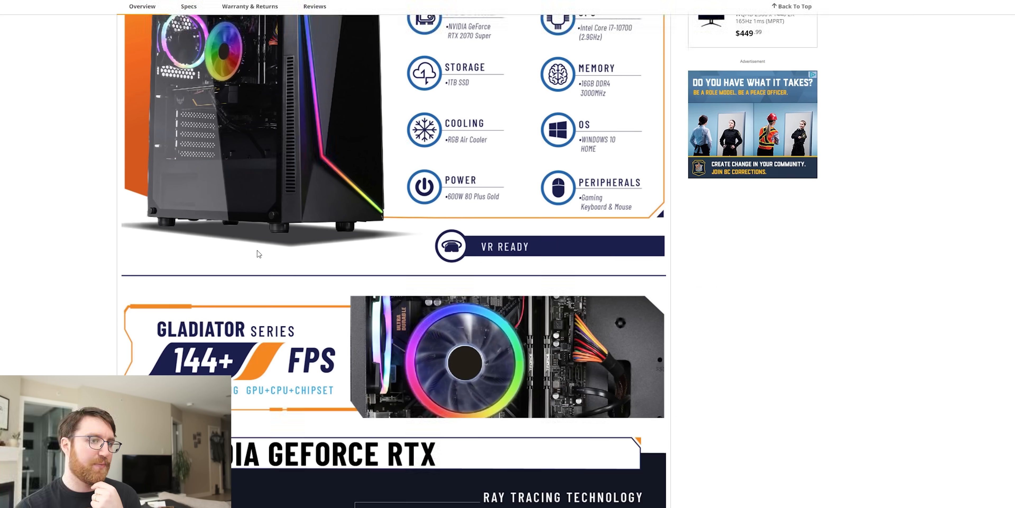